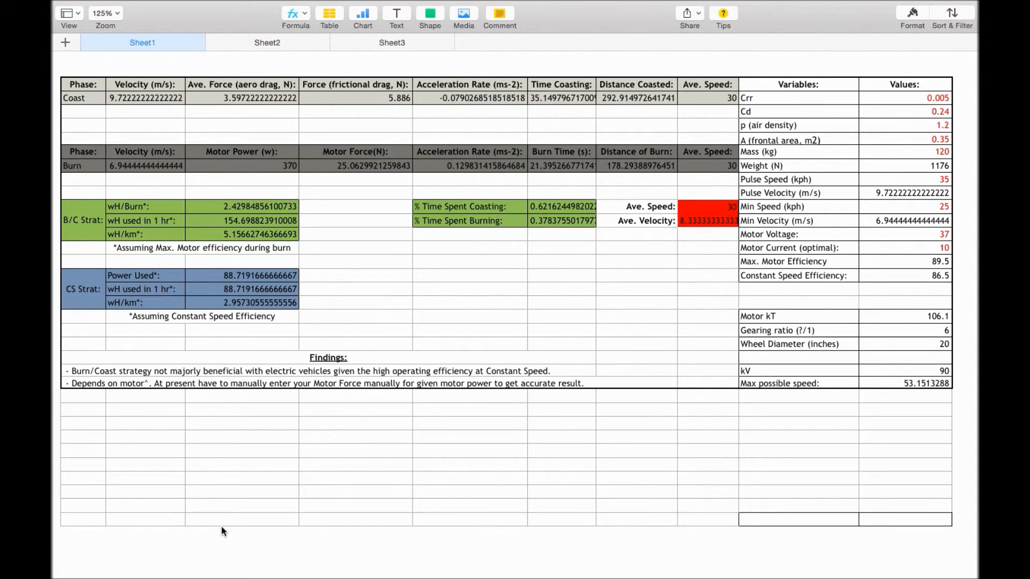
mouse_move(183, 457)
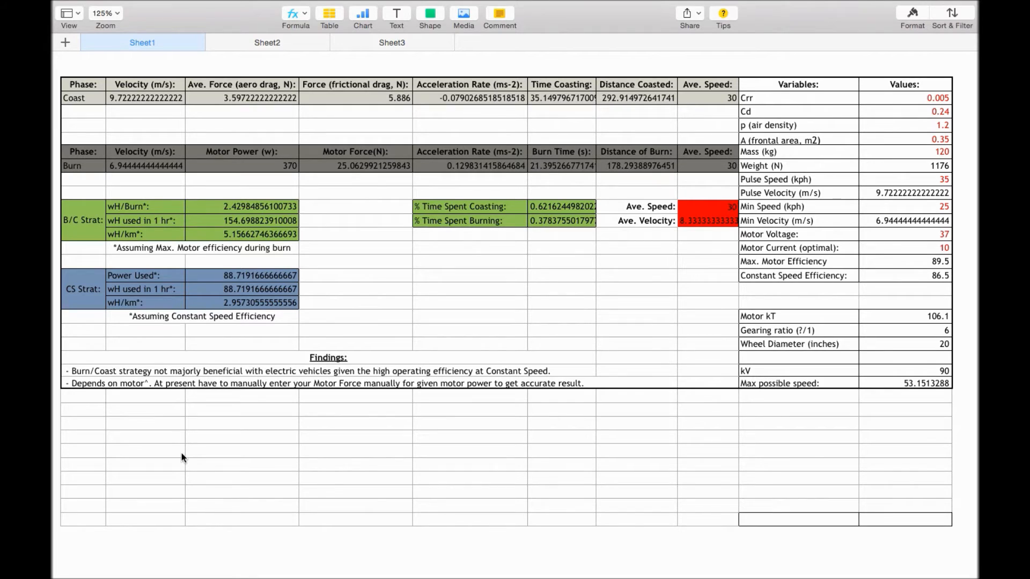
mouse_move(256, 126)
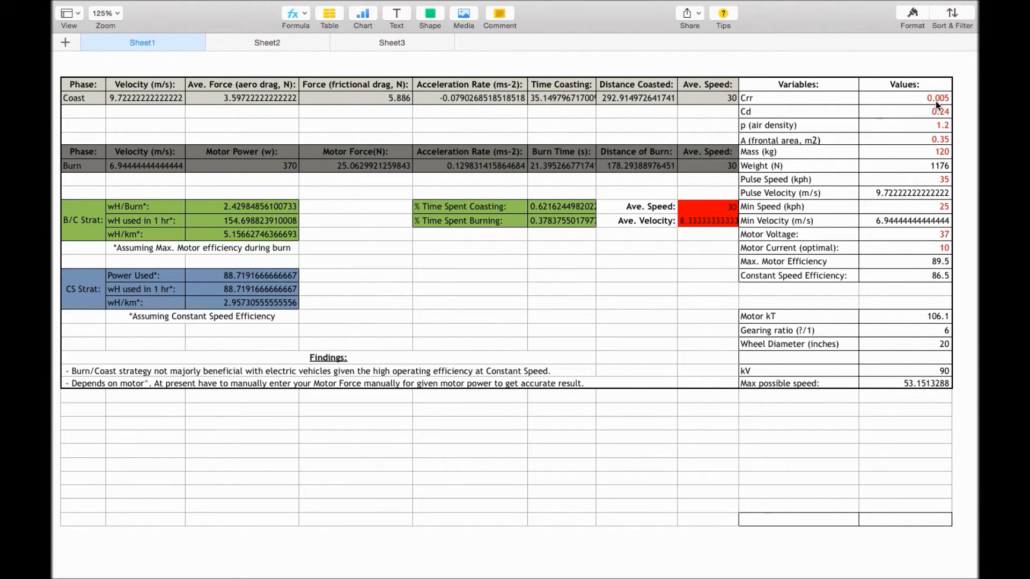
mouse_move(939, 115)
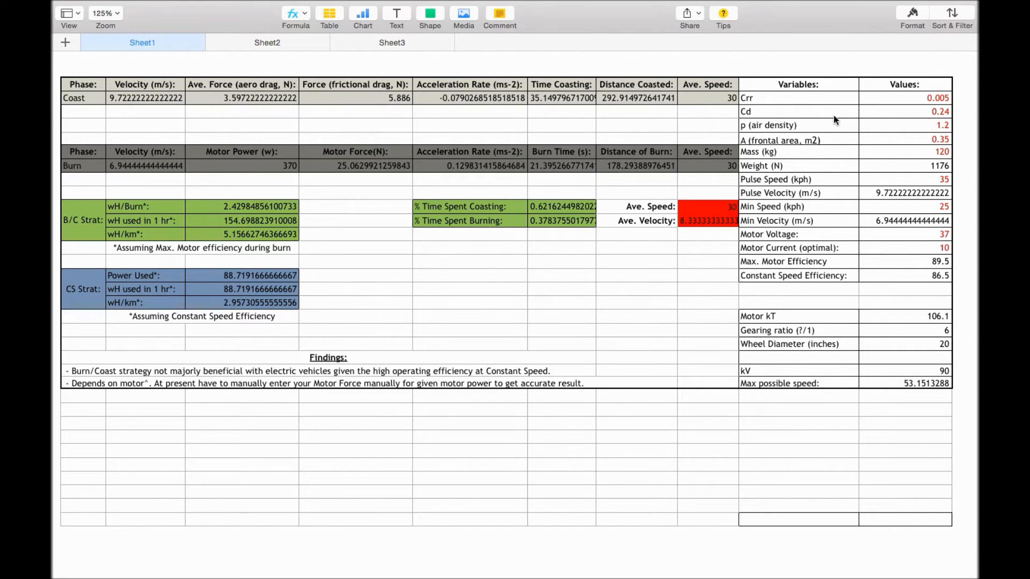
mouse_move(773, 130)
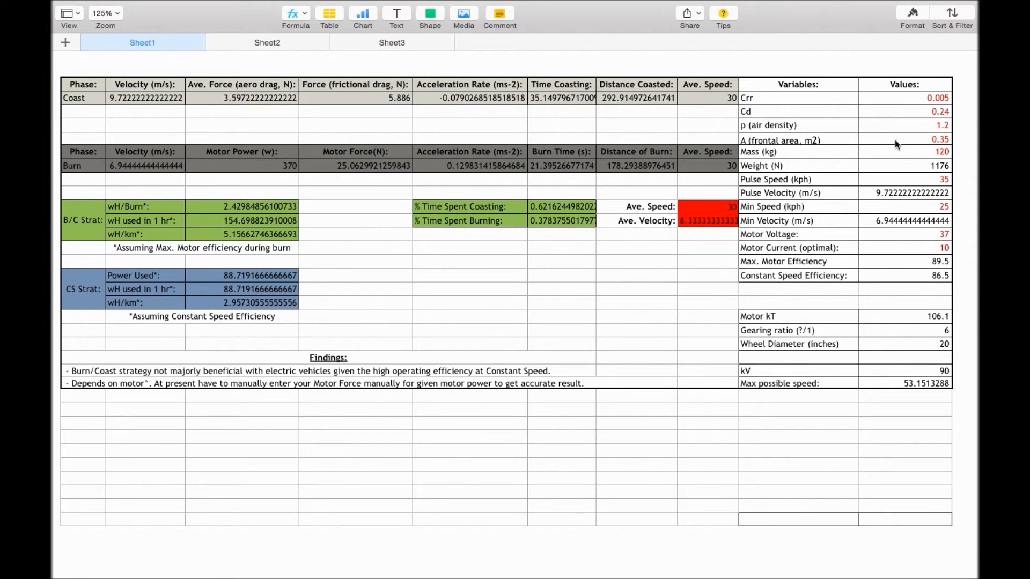
mouse_move(919, 155)
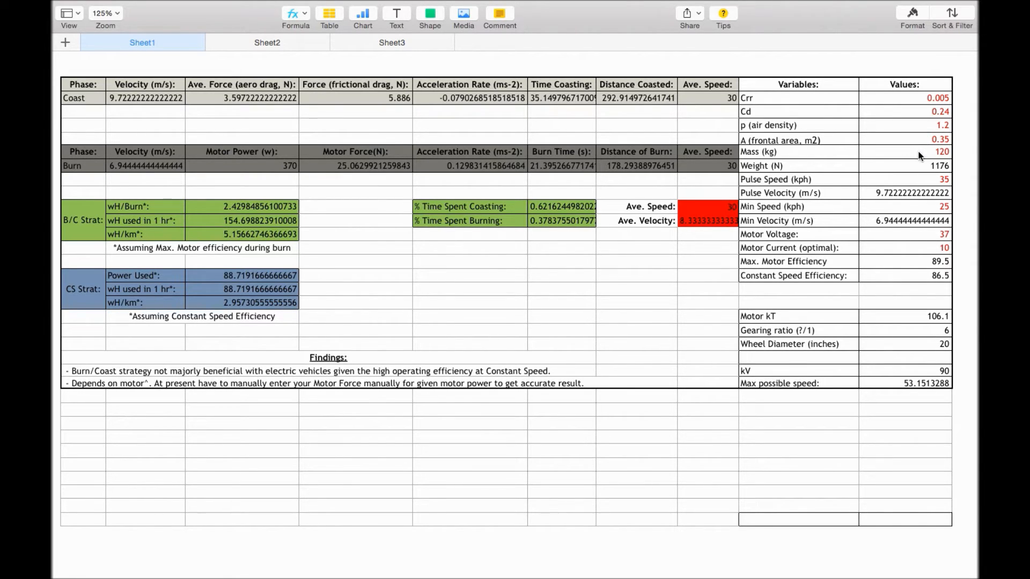
mouse_move(919, 167)
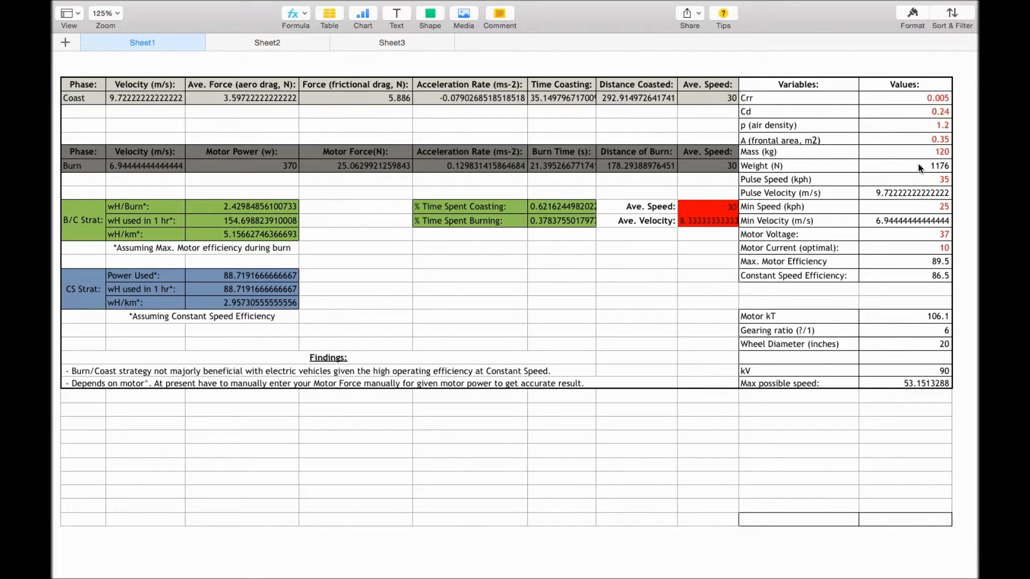
- Show the Pulse Velocity formula in J9 as J8 ÷ 3.6
click(905, 165)
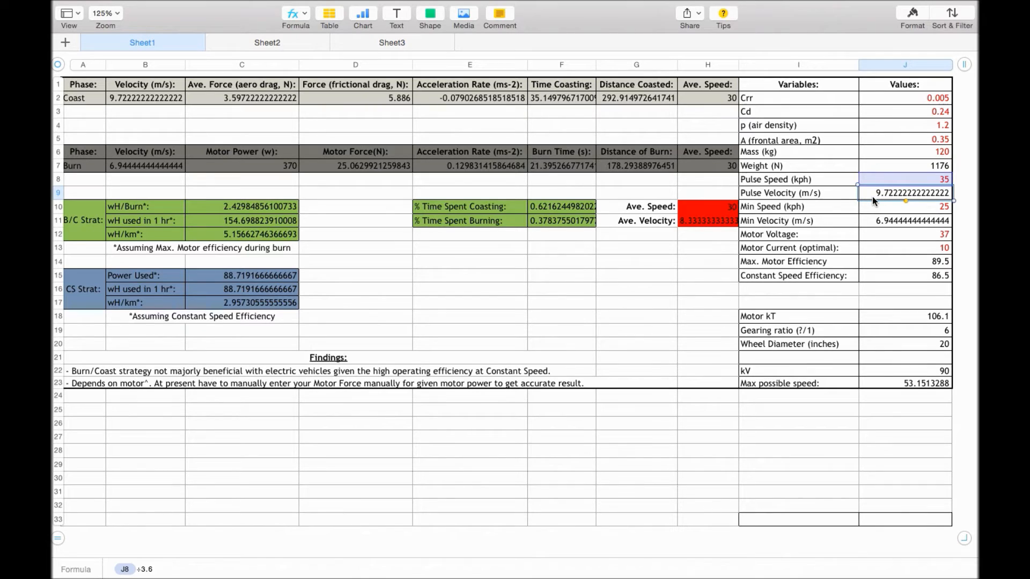
mouse_move(877, 213)
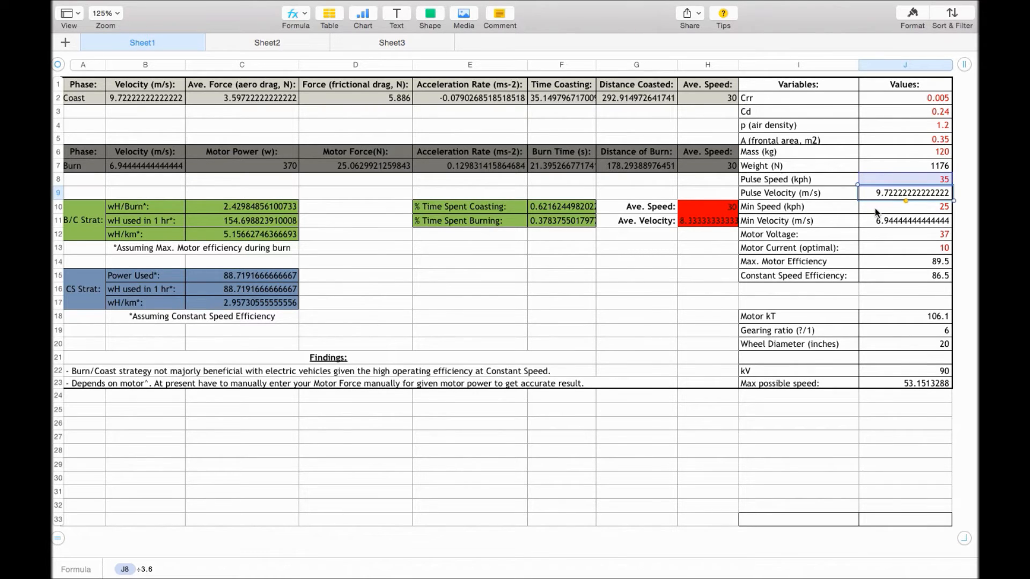
- Check Min Speed is 25 in J10 and Min Velocity in J11 is J10 ÷ 3.6
click(904, 206)
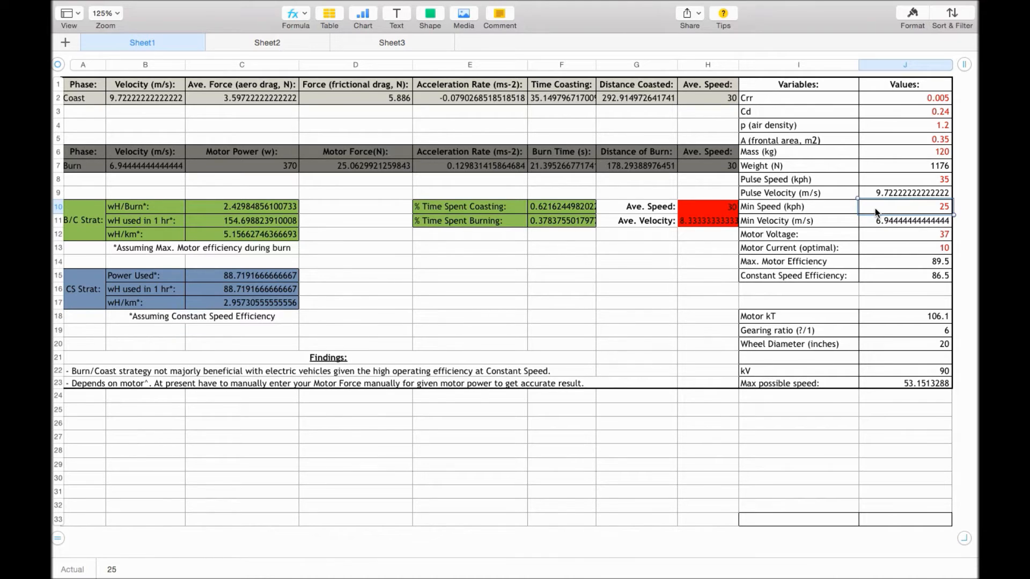
mouse_move(882, 219)
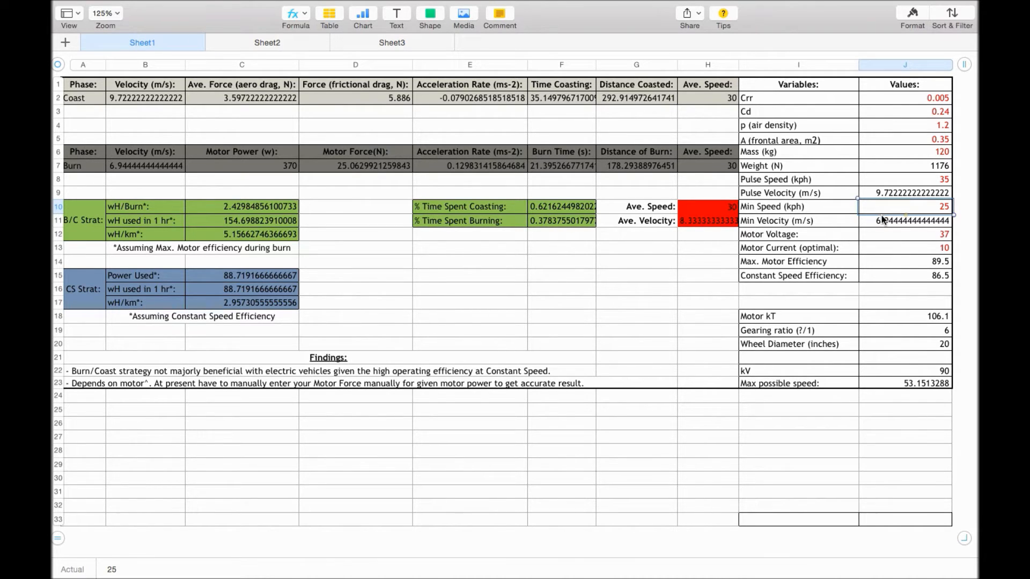
click(904, 220)
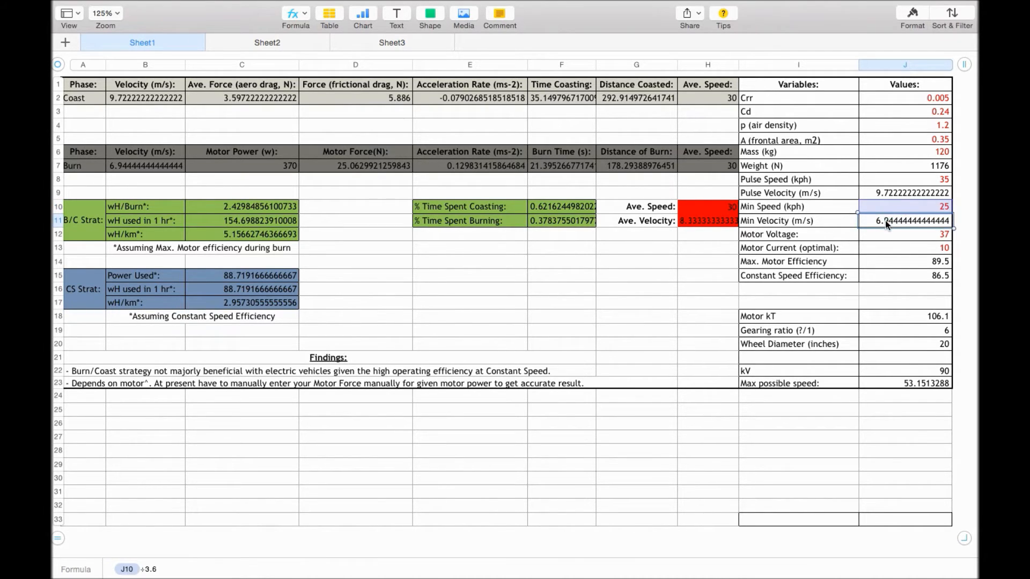
mouse_move(879, 255)
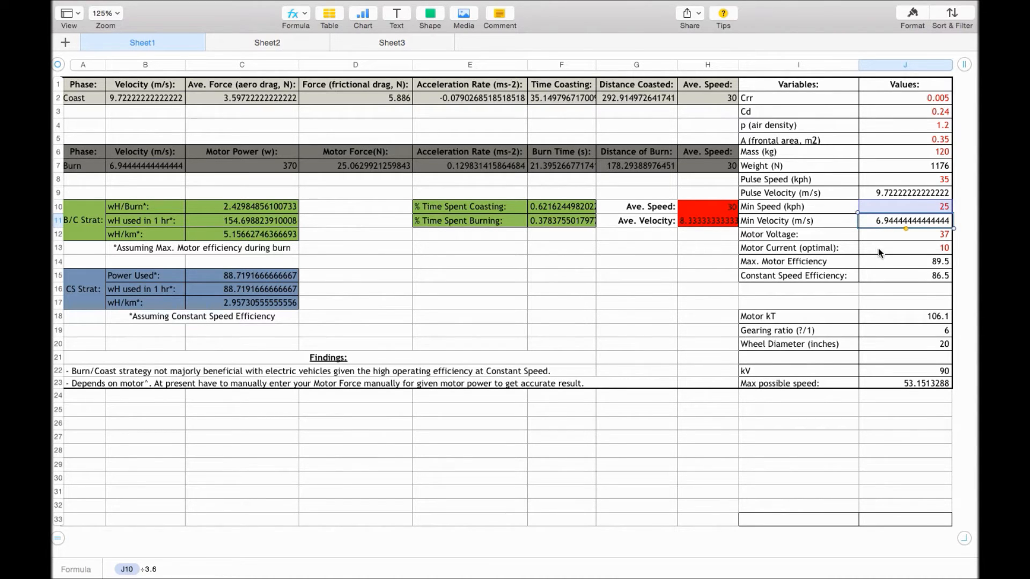
mouse_move(867, 245)
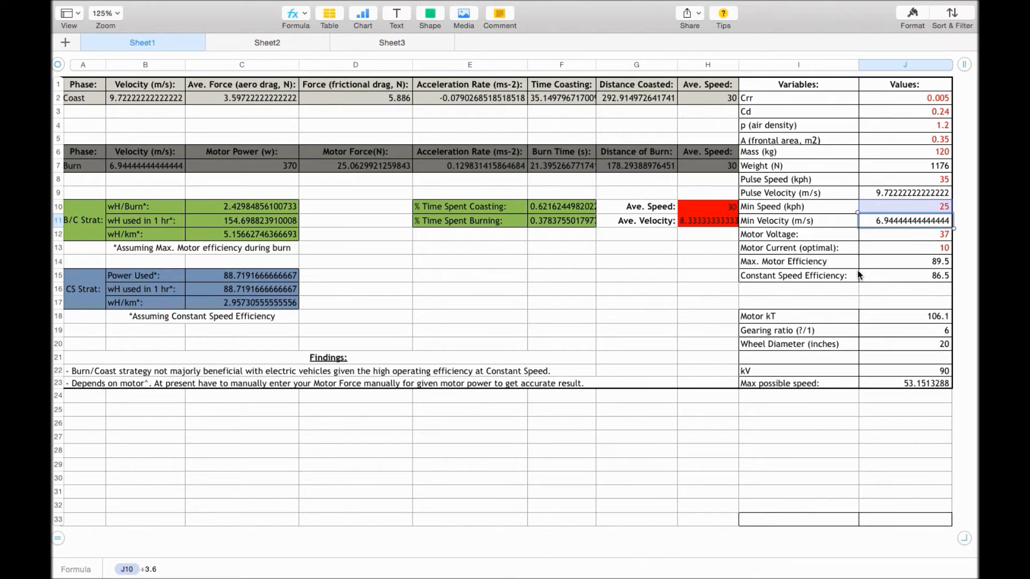
mouse_move(867, 318)
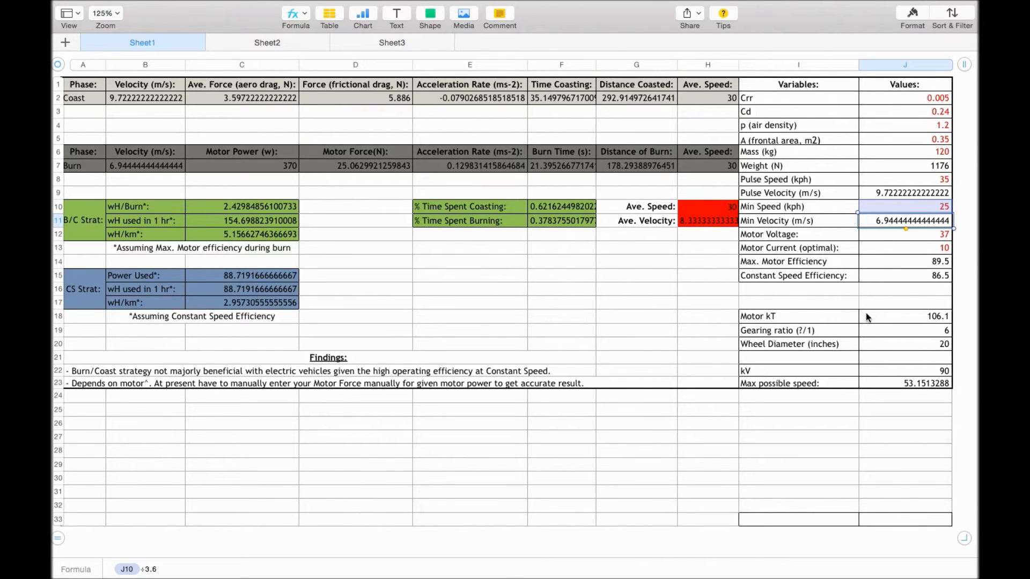
mouse_move(824, 321)
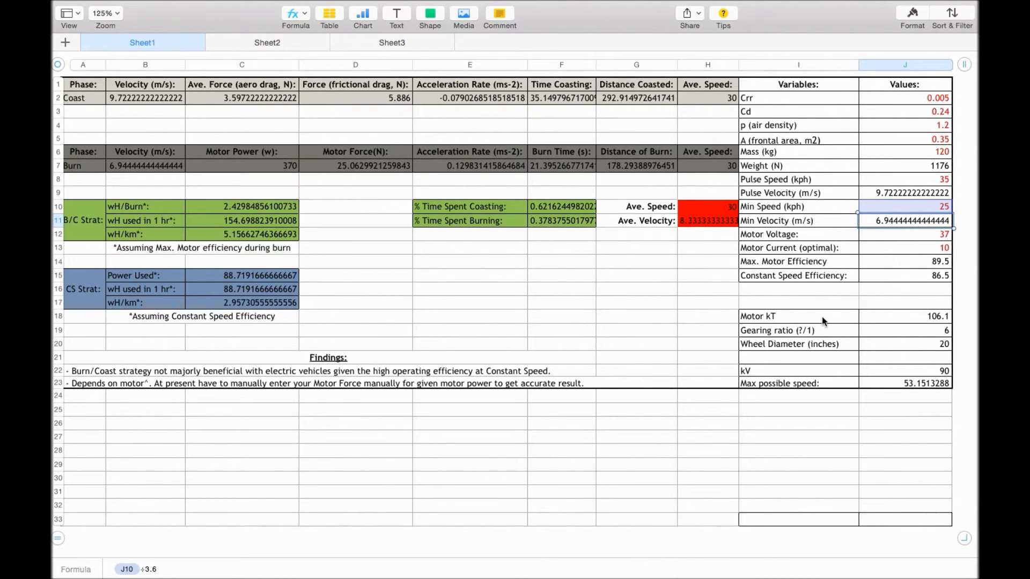
mouse_move(878, 322)
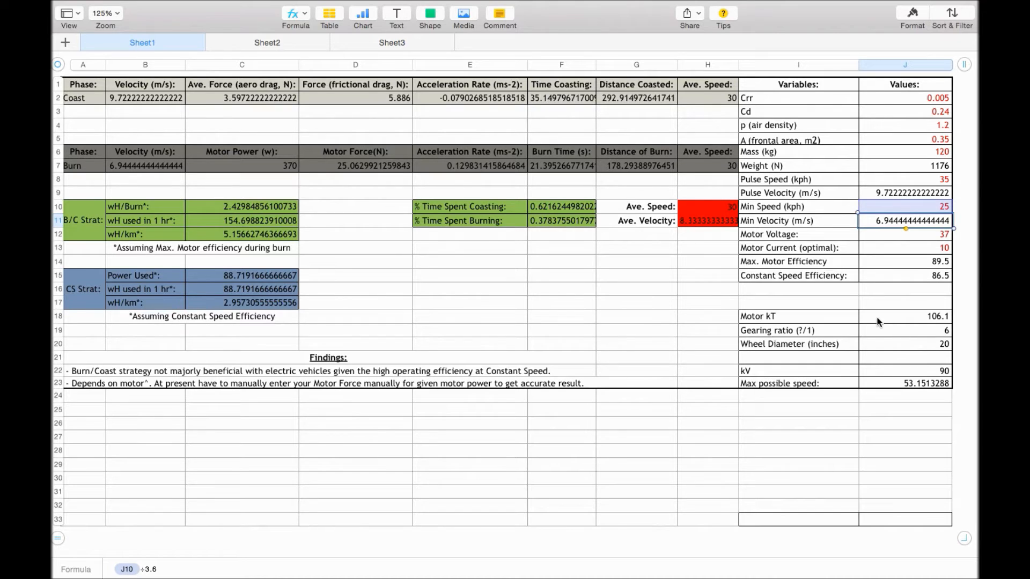
mouse_move(773, 321)
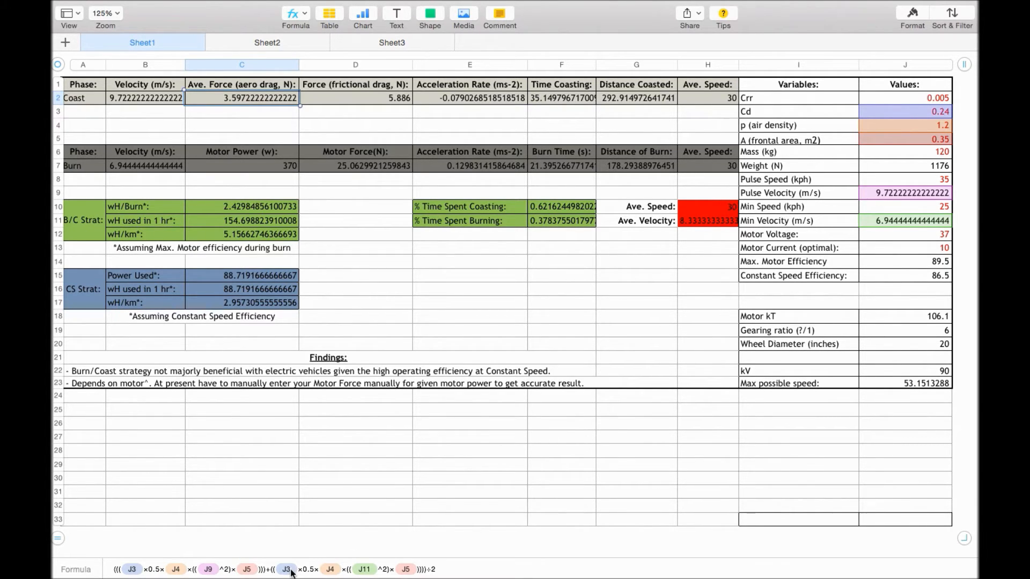
mouse_move(505, 502)
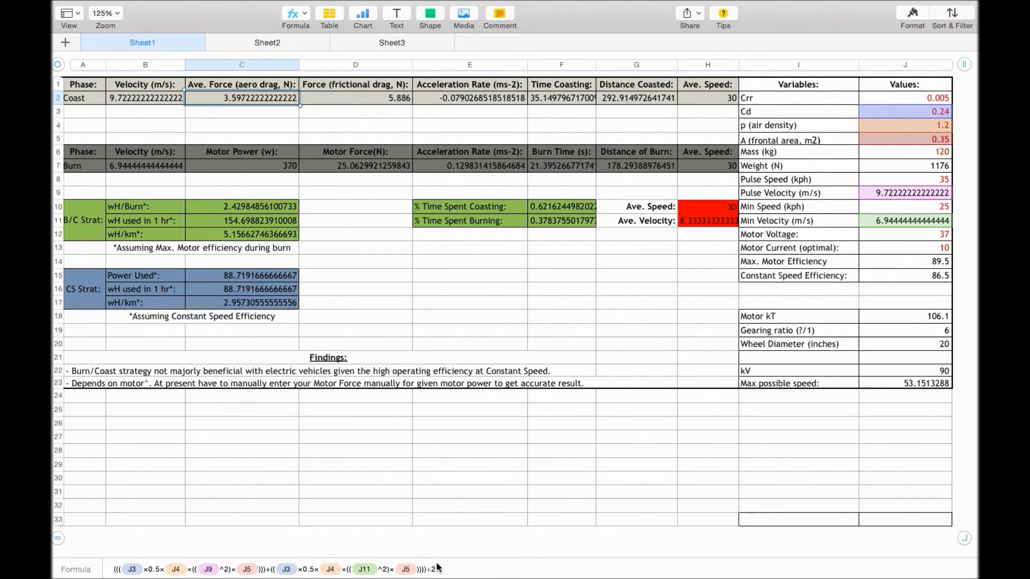
- Show frictional drag J2 × J6 × 9.81 in D2 and coast acceleration −(C2+D2) ÷ J6 in E2
click(355, 98)
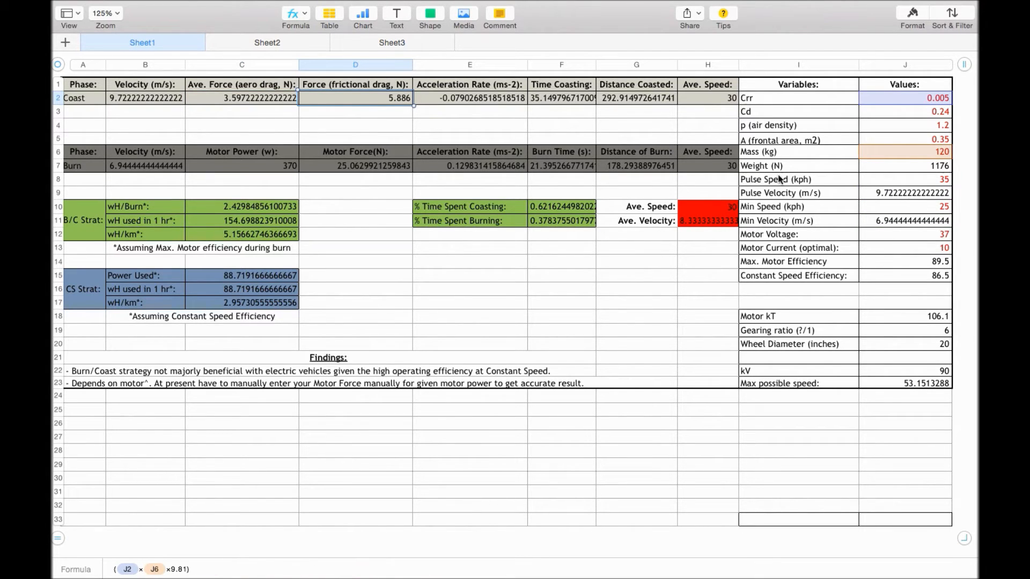
mouse_move(885, 105)
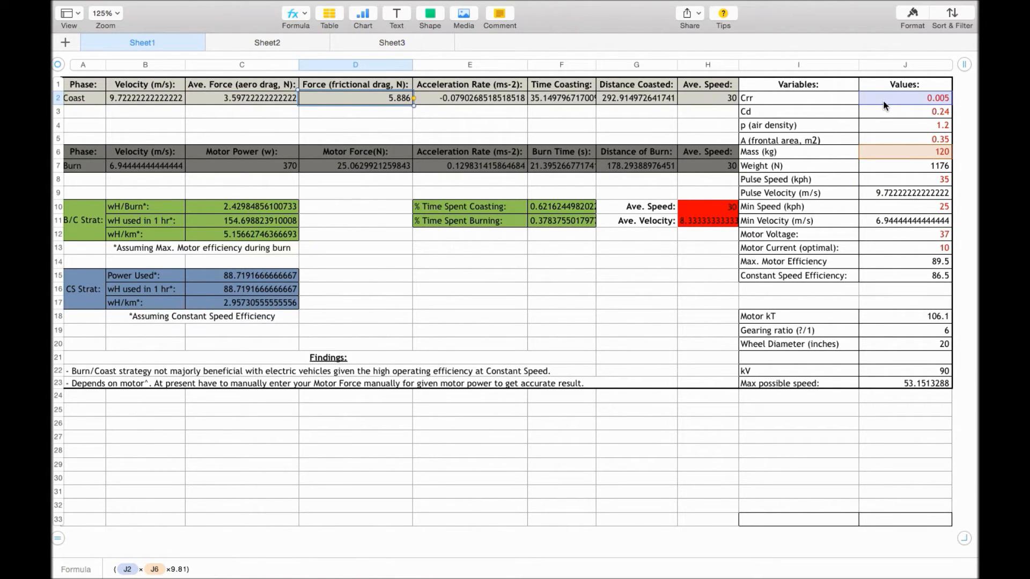
mouse_move(886, 152)
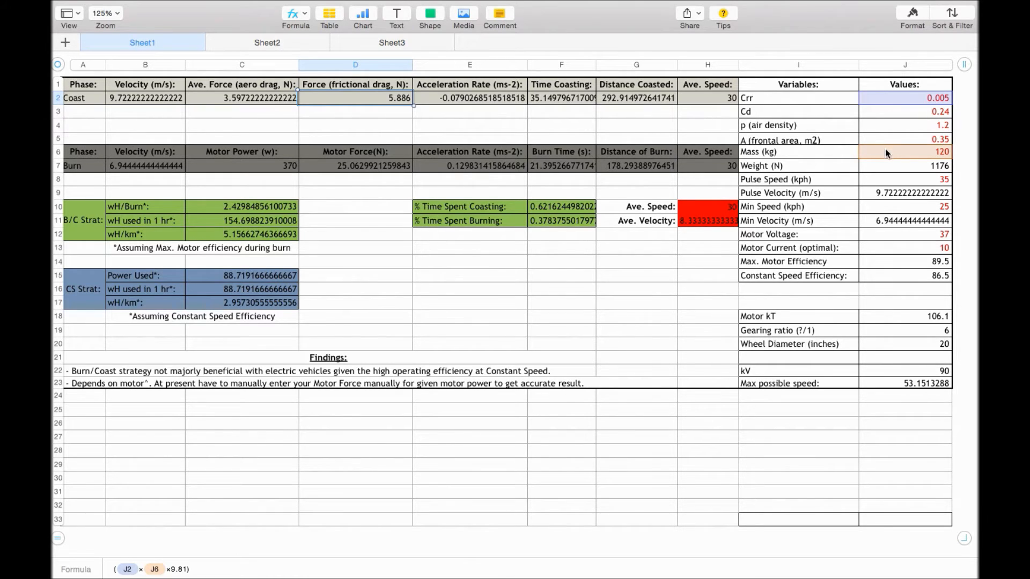
mouse_move(690, 138)
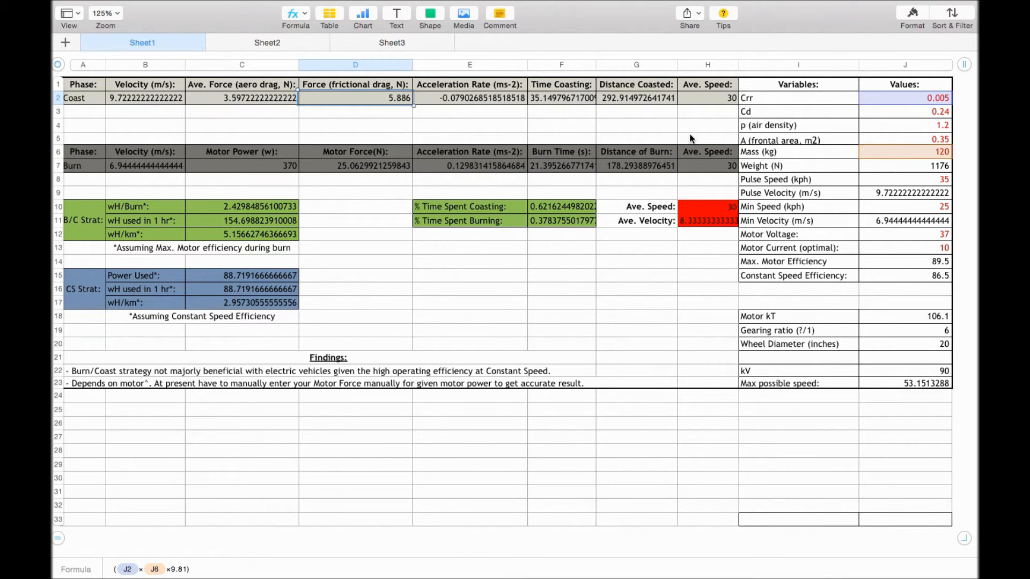
click(469, 97)
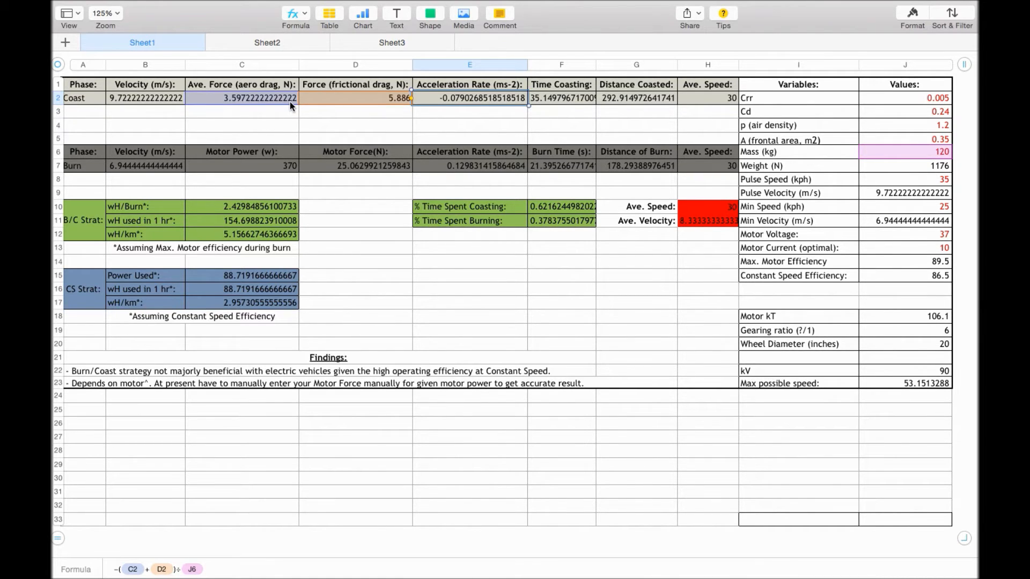
- Show Time Coasting (J9−J11) ÷ E2, Distance Coasted and coast average speed formulas in F2–H2
click(561, 97)
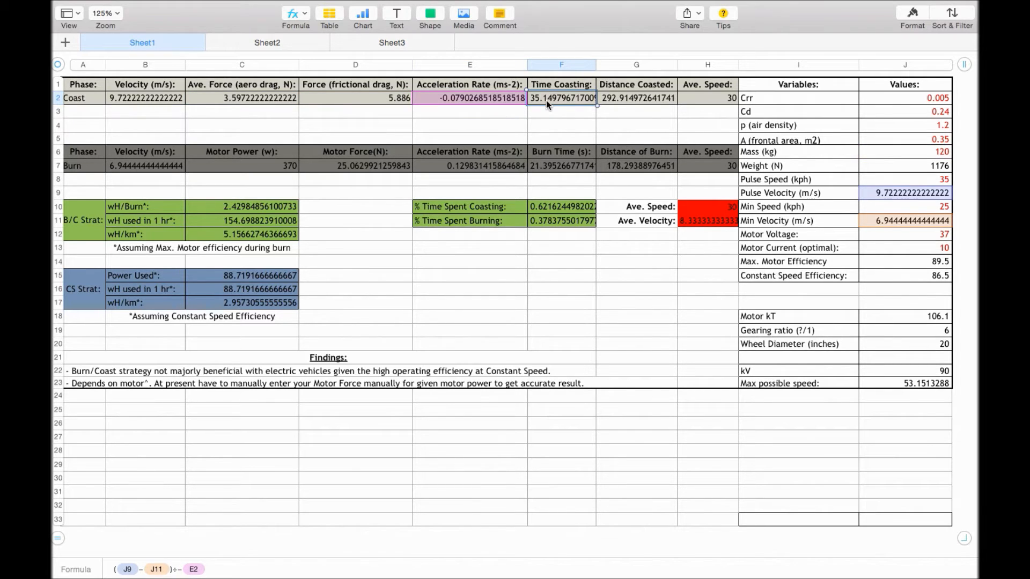
mouse_move(372, 230)
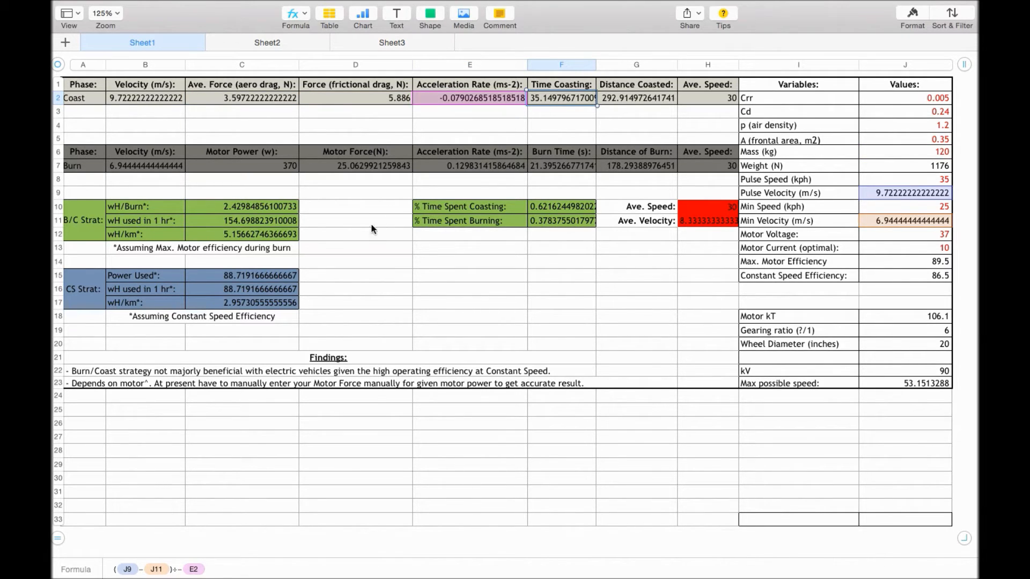
mouse_move(152, 104)
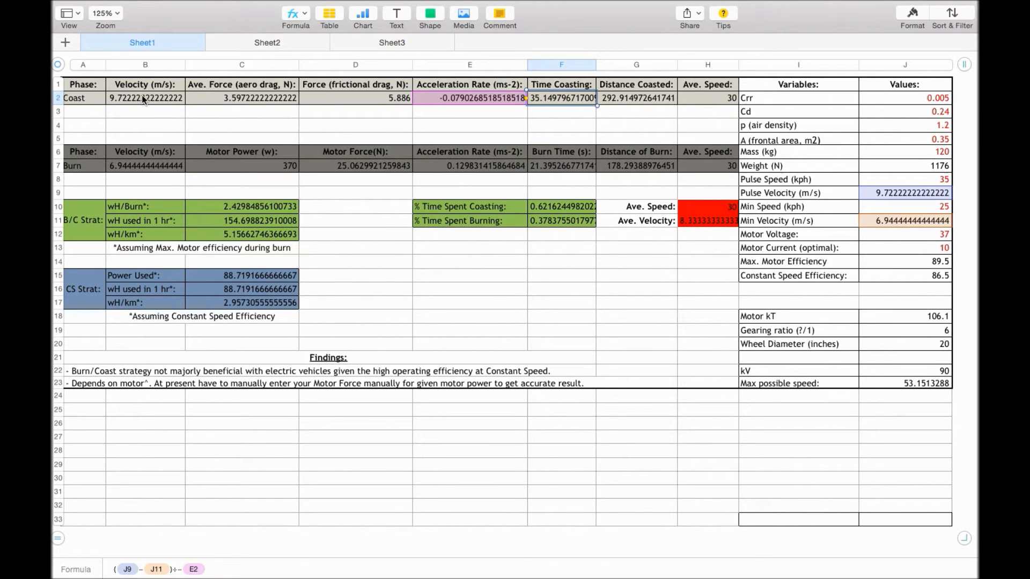
mouse_move(838, 192)
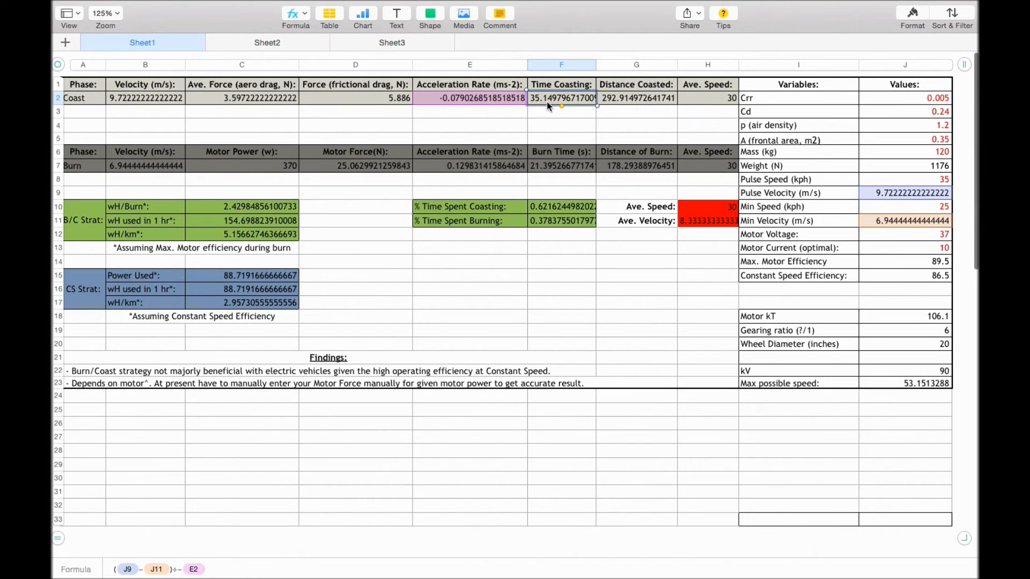
click(635, 97)
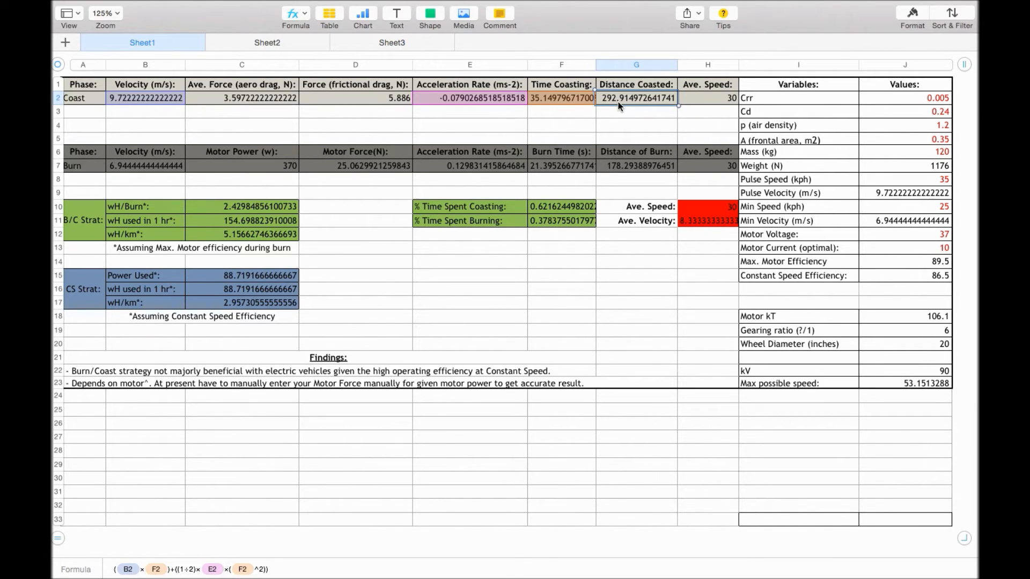
click(706, 98)
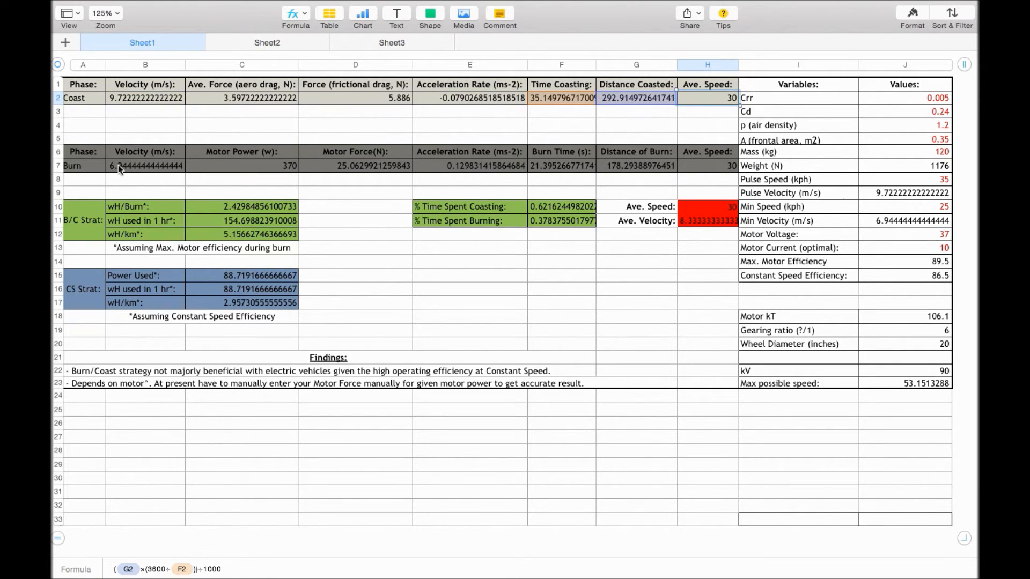
mouse_move(146, 171)
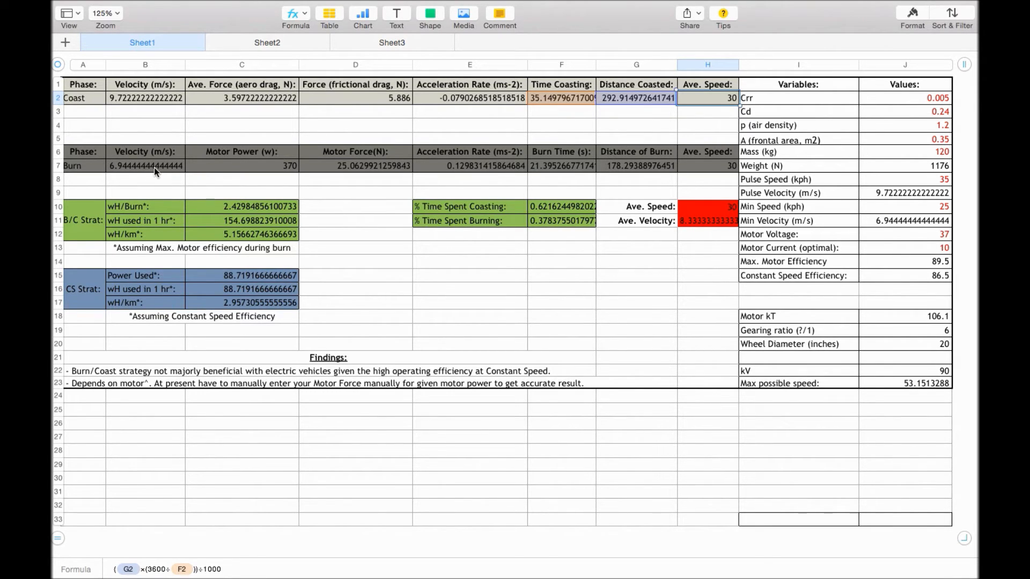
mouse_move(894, 231)
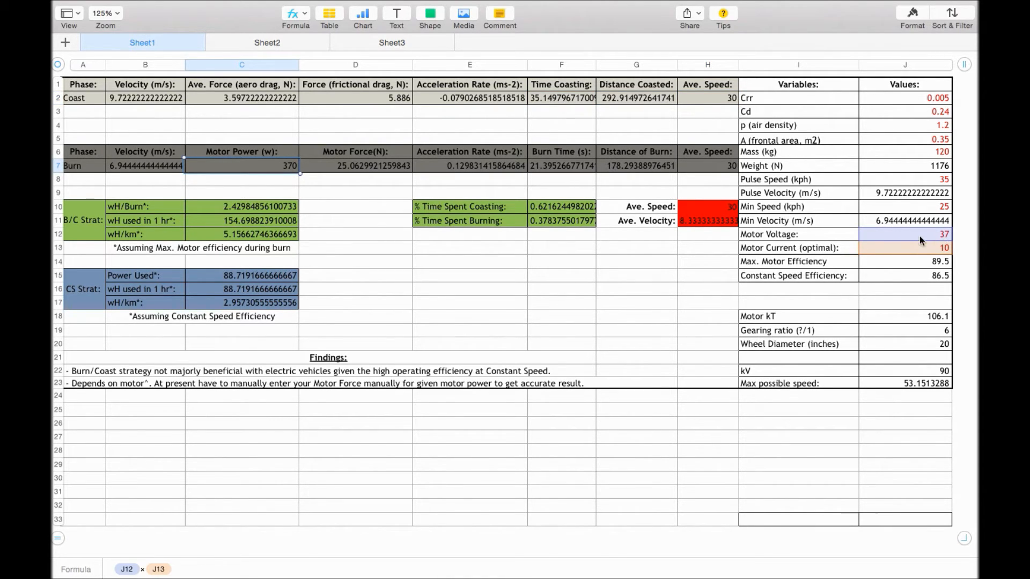
mouse_move(925, 251)
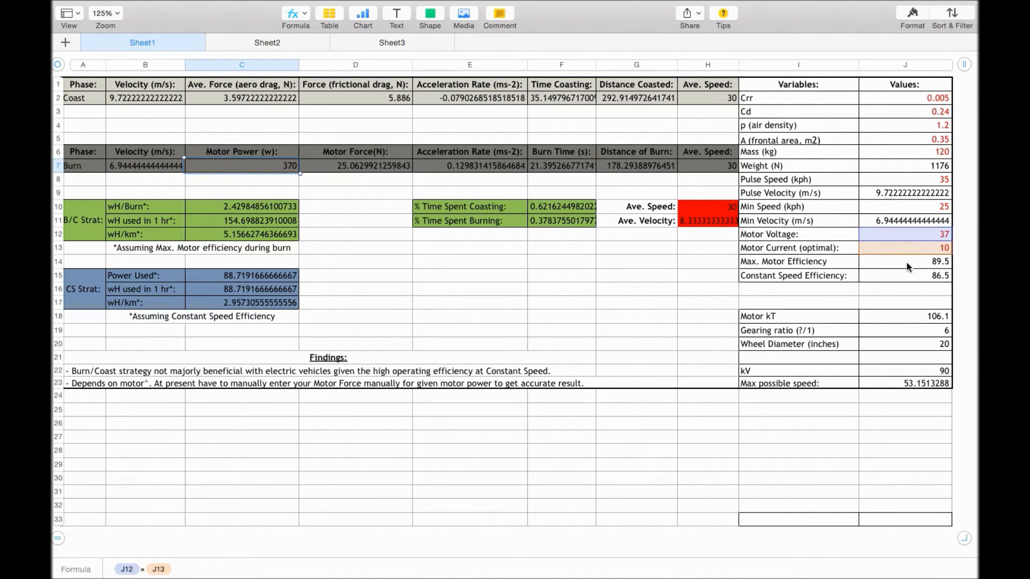
mouse_move(941, 267)
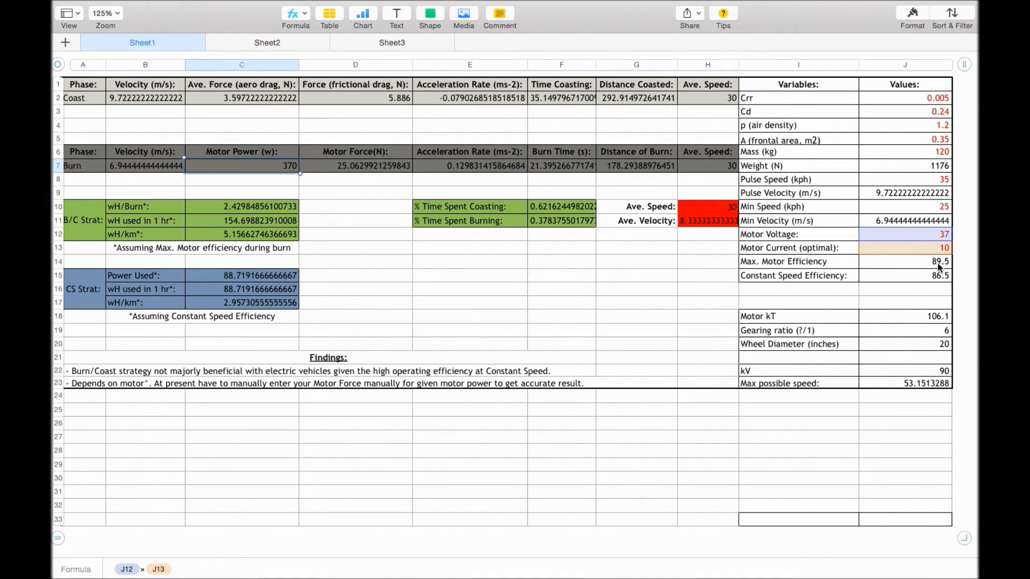
mouse_move(405, 179)
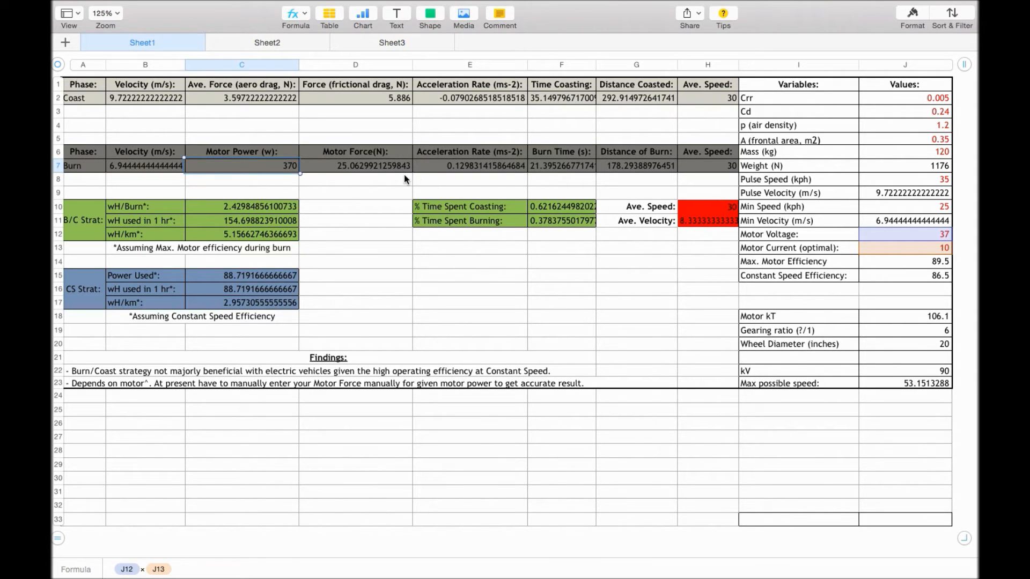
- Show the burn Motor Force formula in D7 using J18, J13, J19 and J20
click(355, 165)
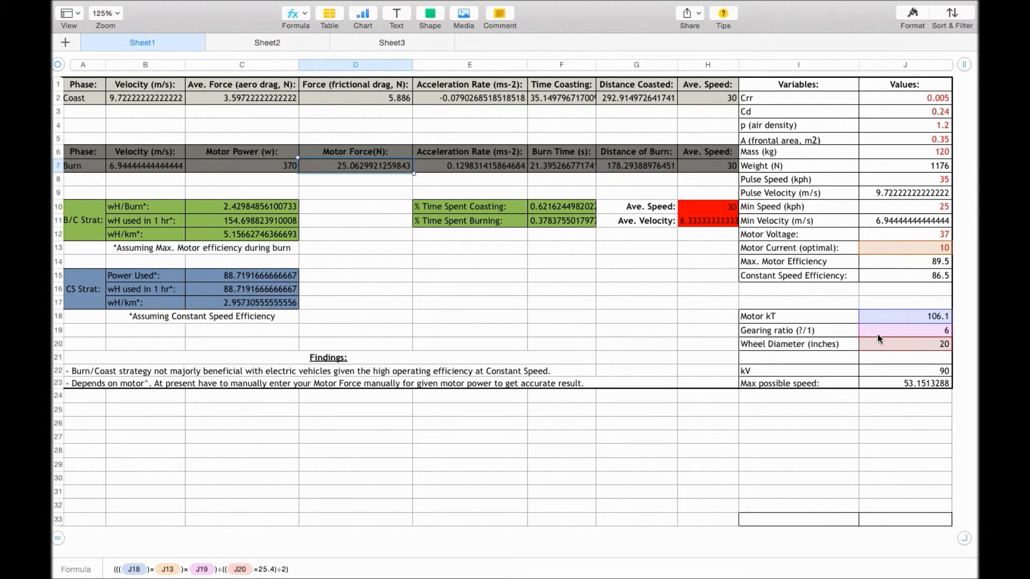
mouse_move(885, 337)
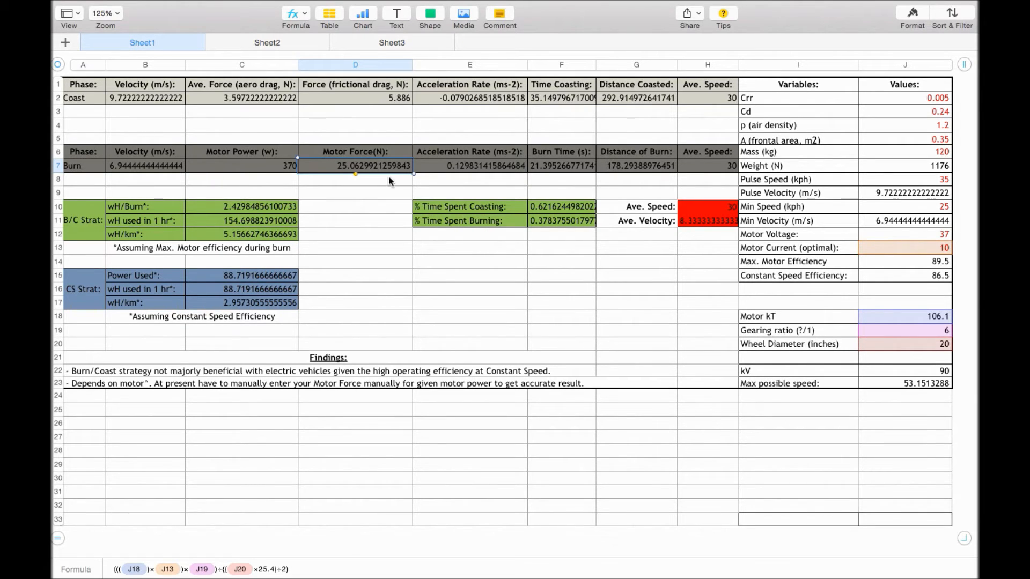
mouse_move(885, 318)
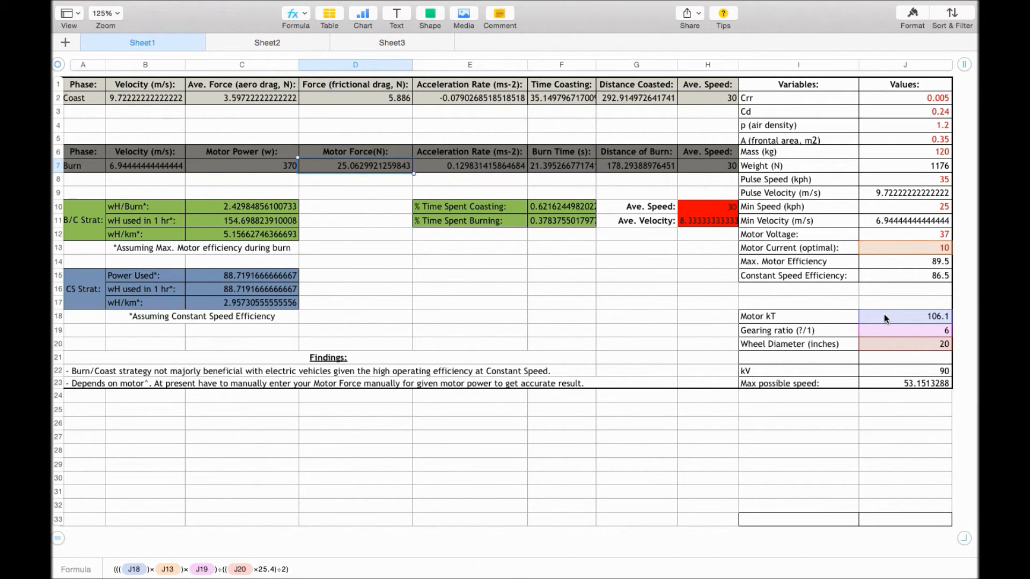
mouse_move(900, 253)
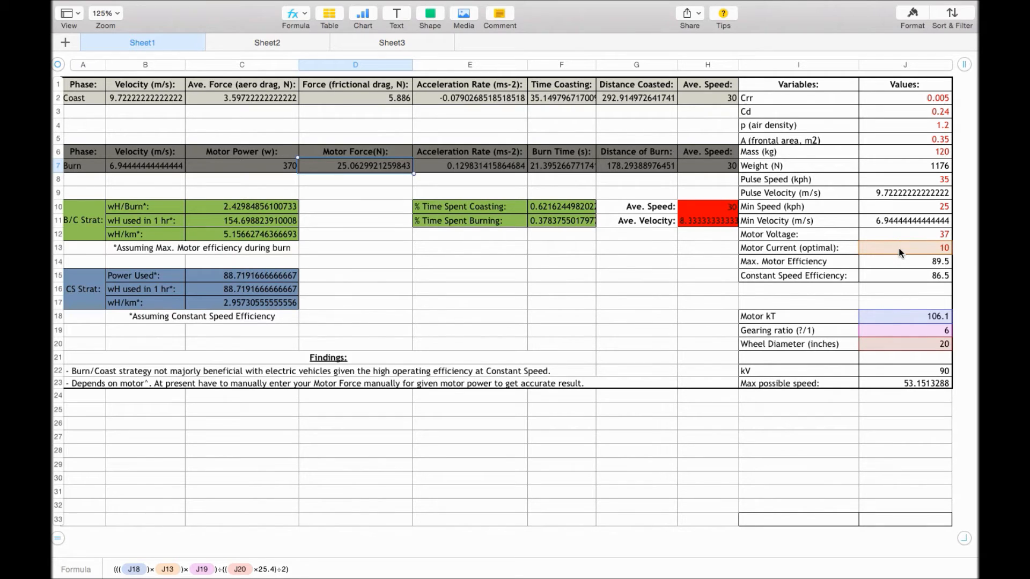
mouse_move(919, 318)
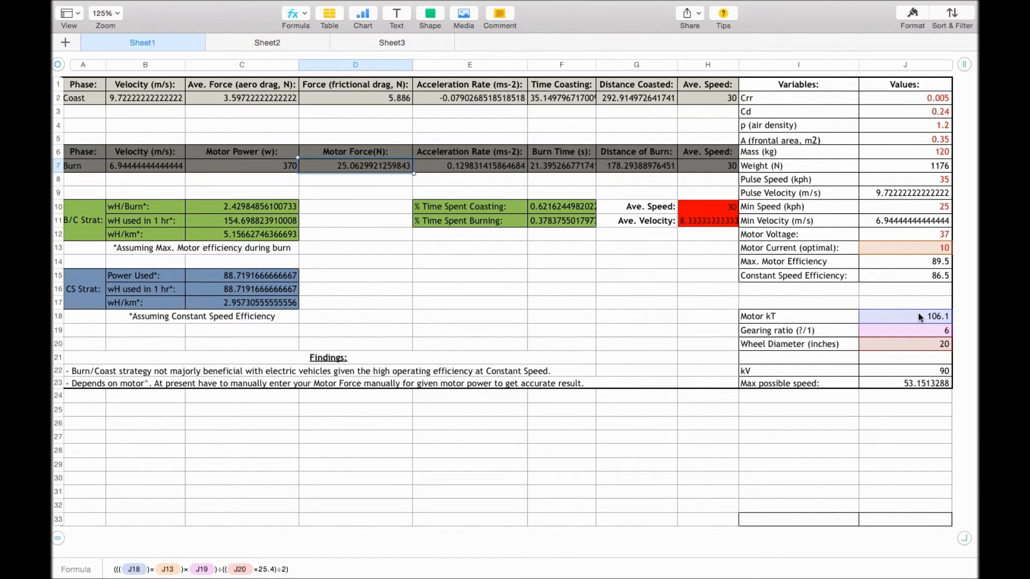
mouse_move(919, 335)
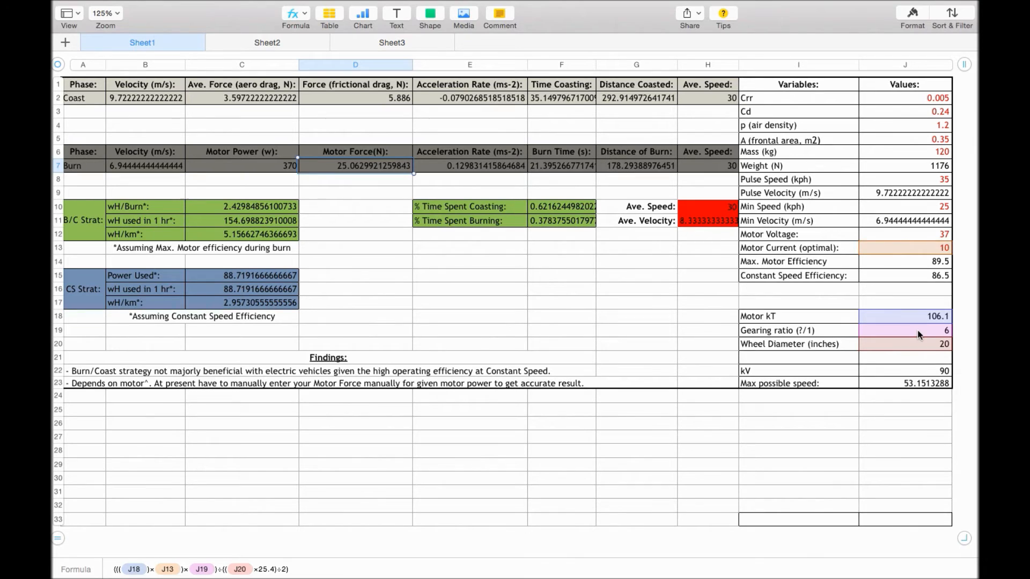
mouse_move(949, 335)
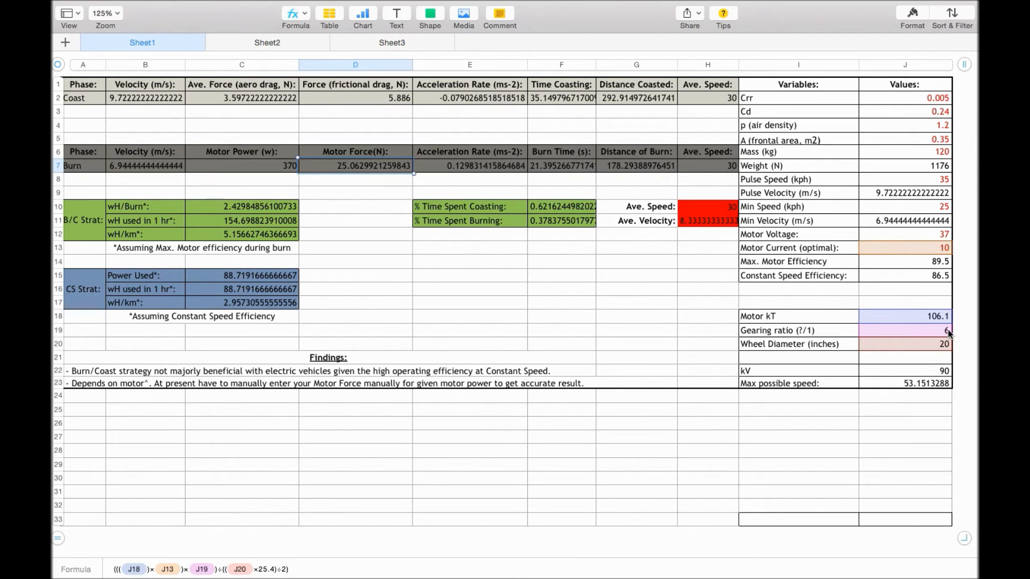
mouse_move(939, 334)
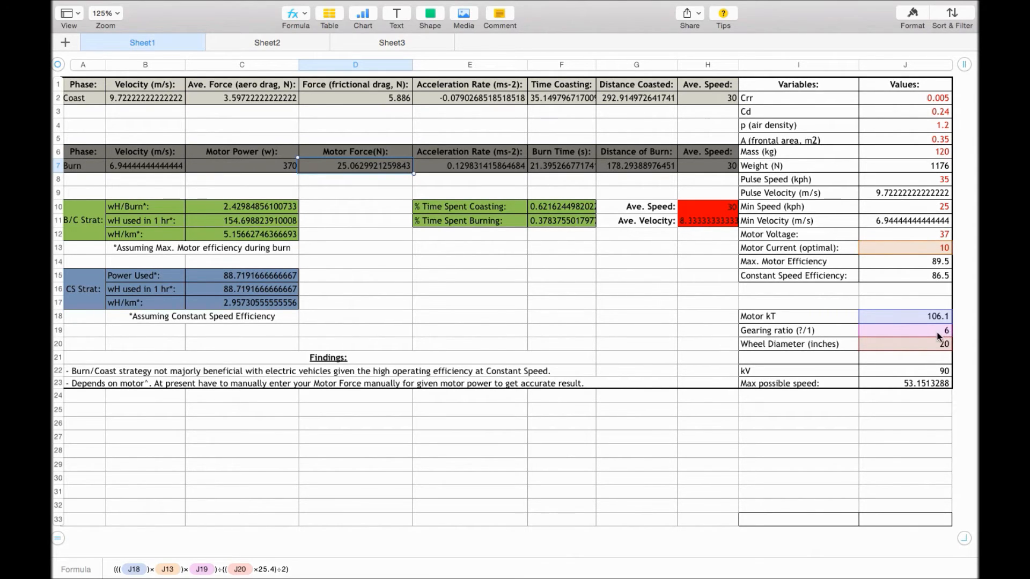
mouse_move(931, 347)
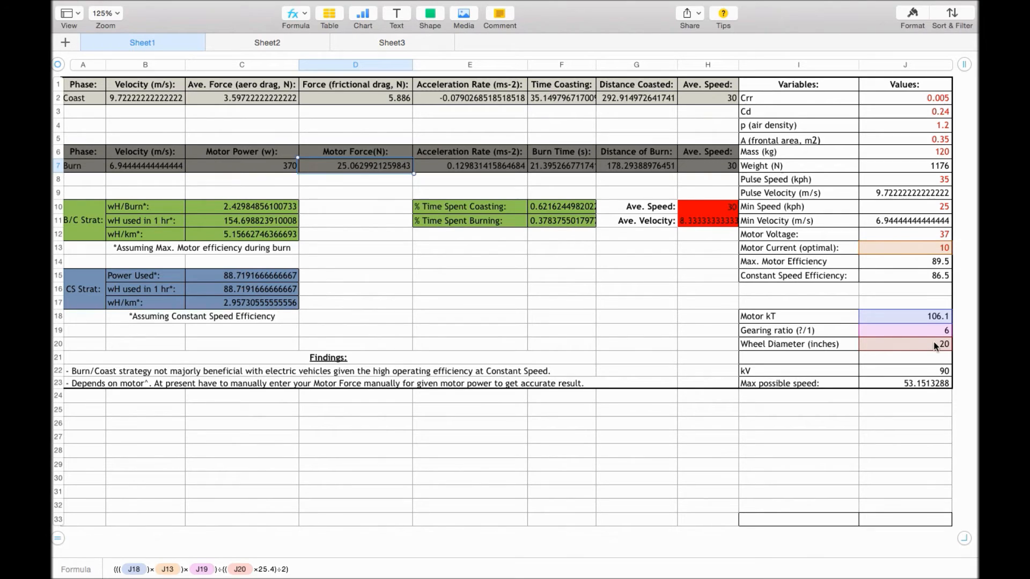
mouse_move(874, 352)
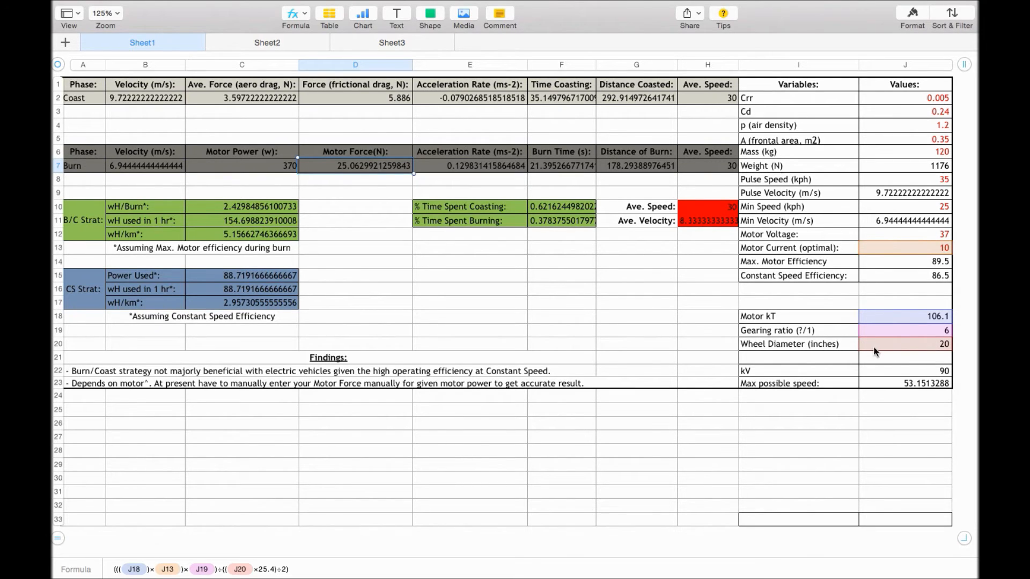
mouse_move(857, 364)
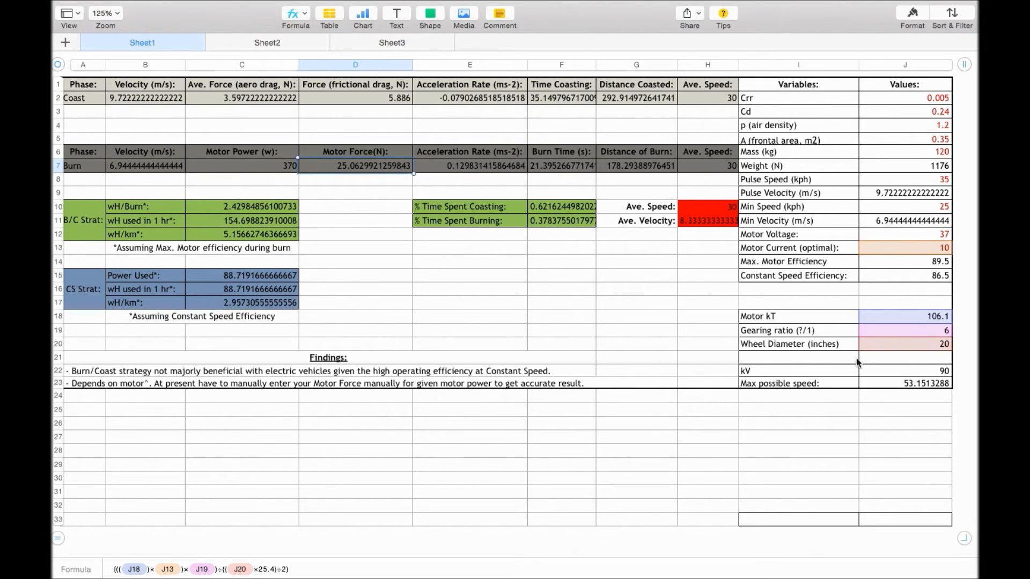
mouse_move(900, 347)
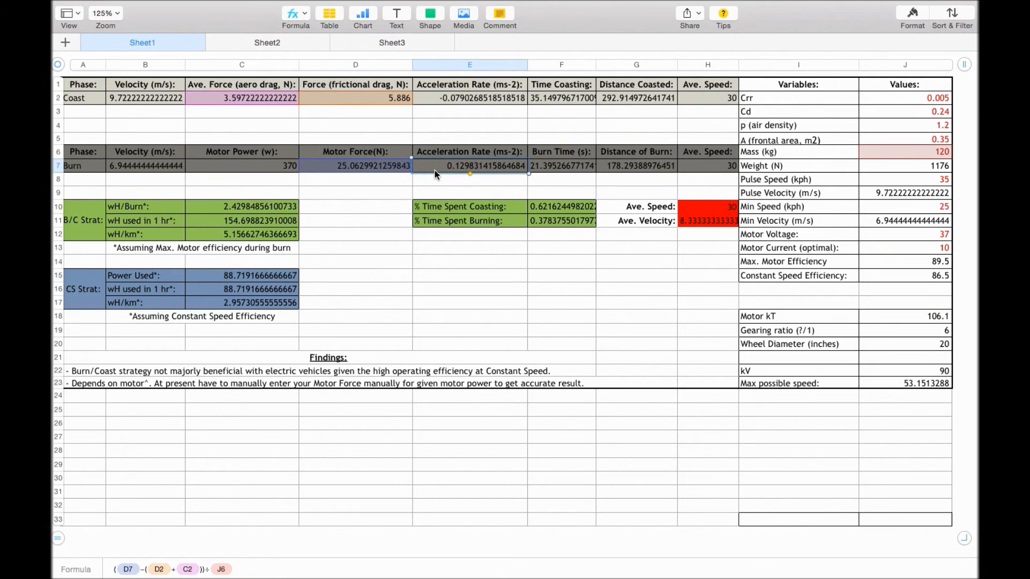
mouse_move(147, 573)
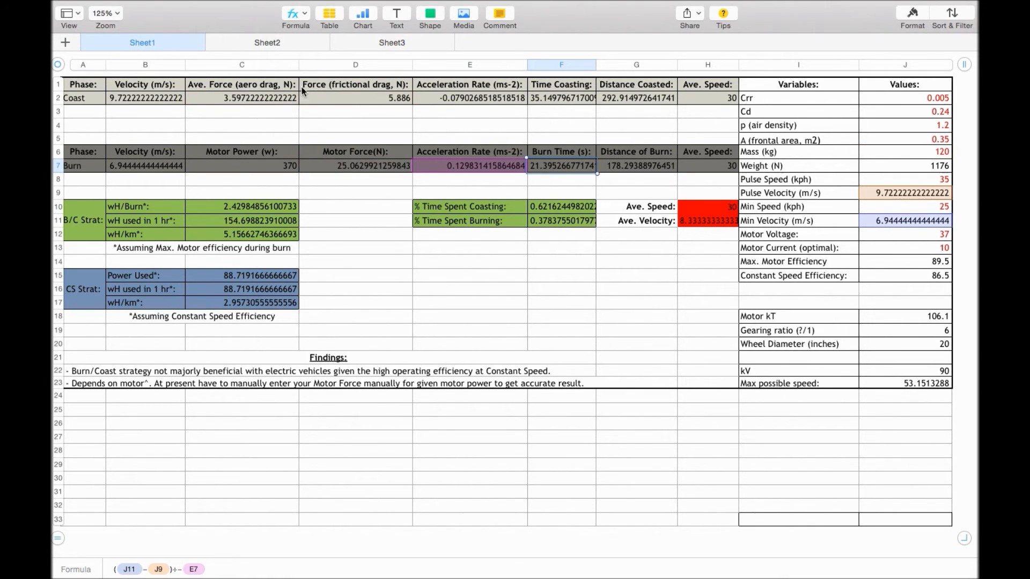
mouse_move(328, 165)
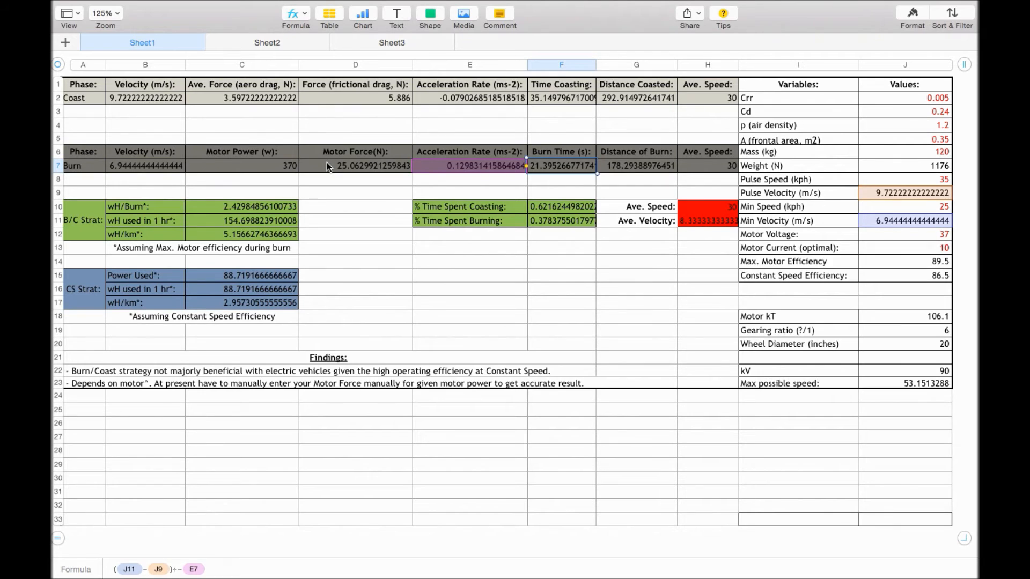
mouse_move(408, 167)
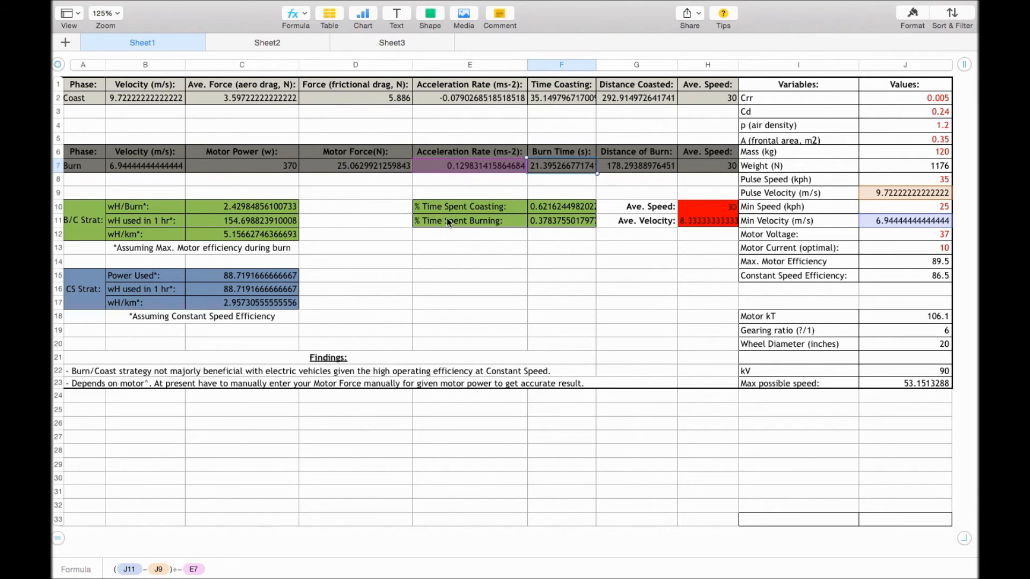
mouse_move(451, 226)
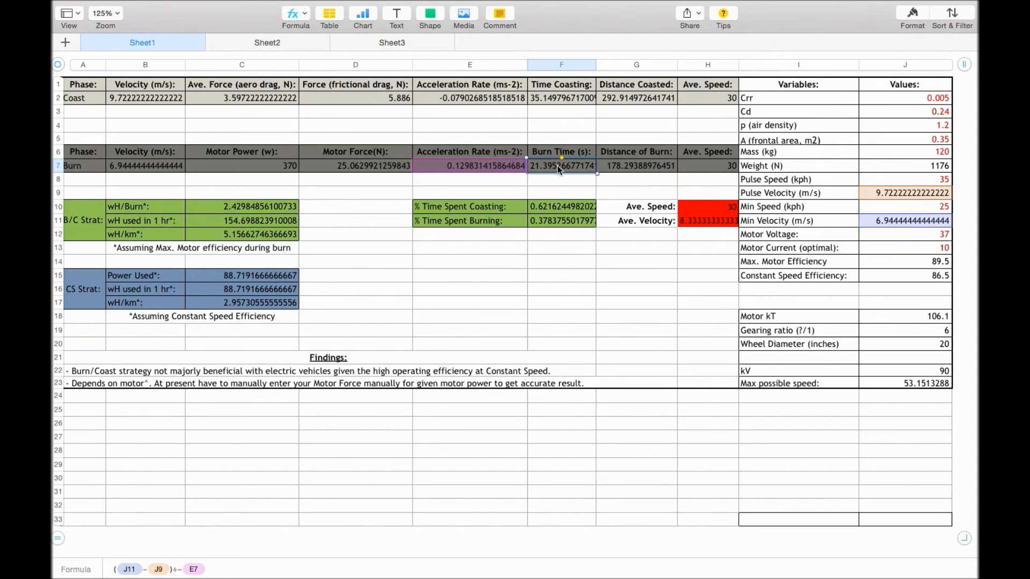
- Show burn average speed G7×((3600÷F7)÷1000) and overall Ave. Speed (H2+H7) ÷ 2
click(560, 206)
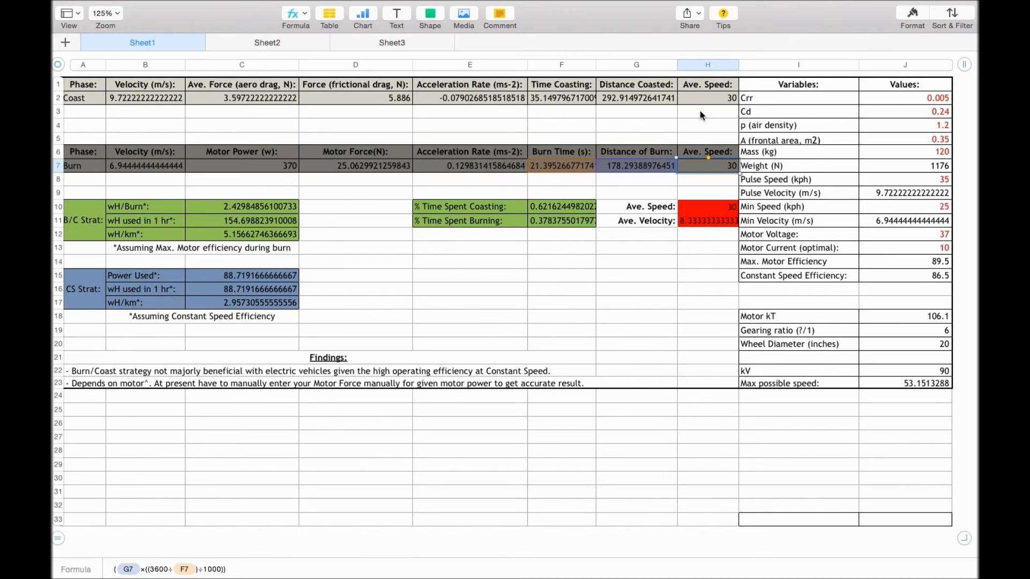
click(707, 206)
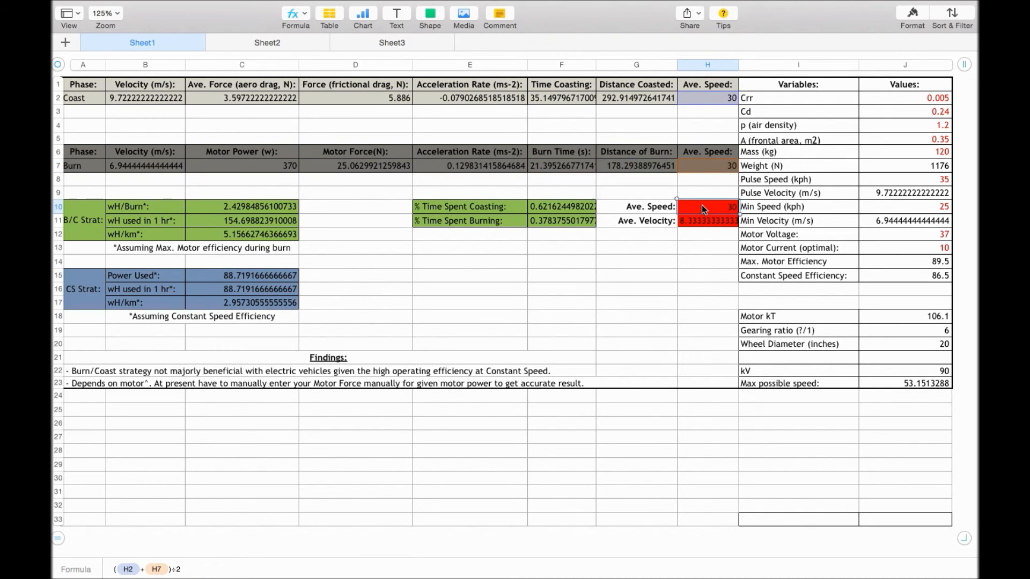
mouse_move(708, 163)
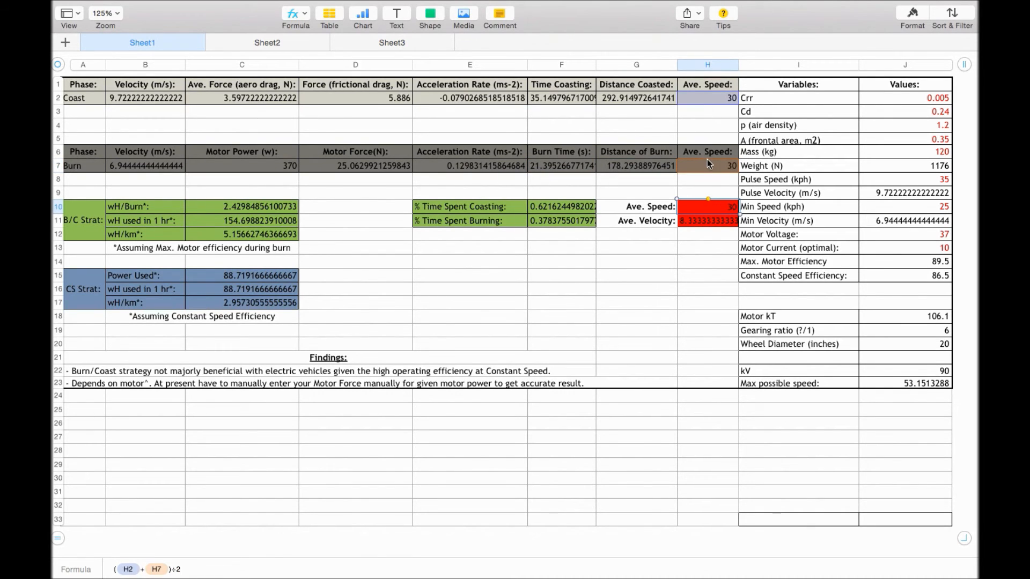
mouse_move(690, 215)
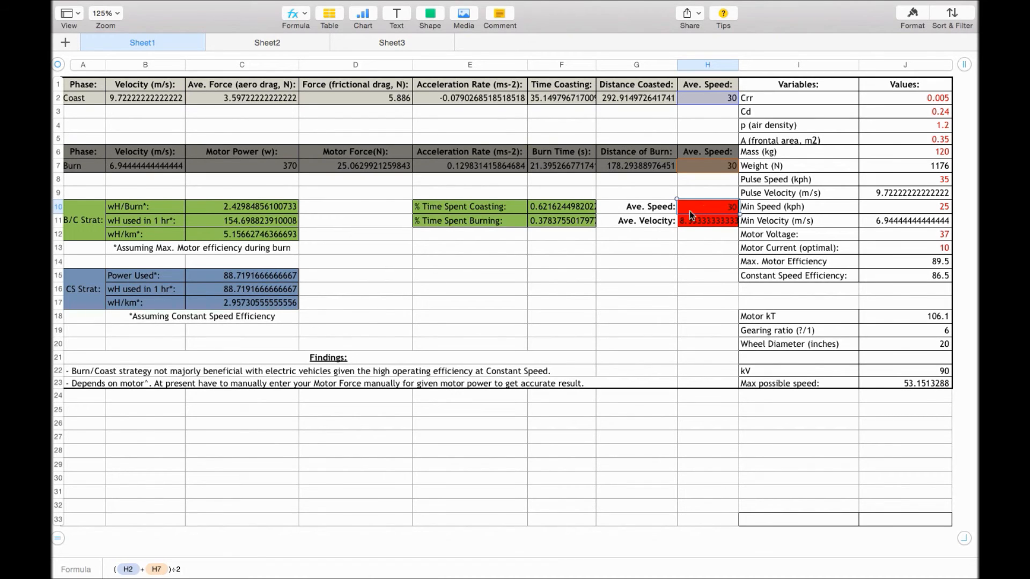
mouse_move(309, 197)
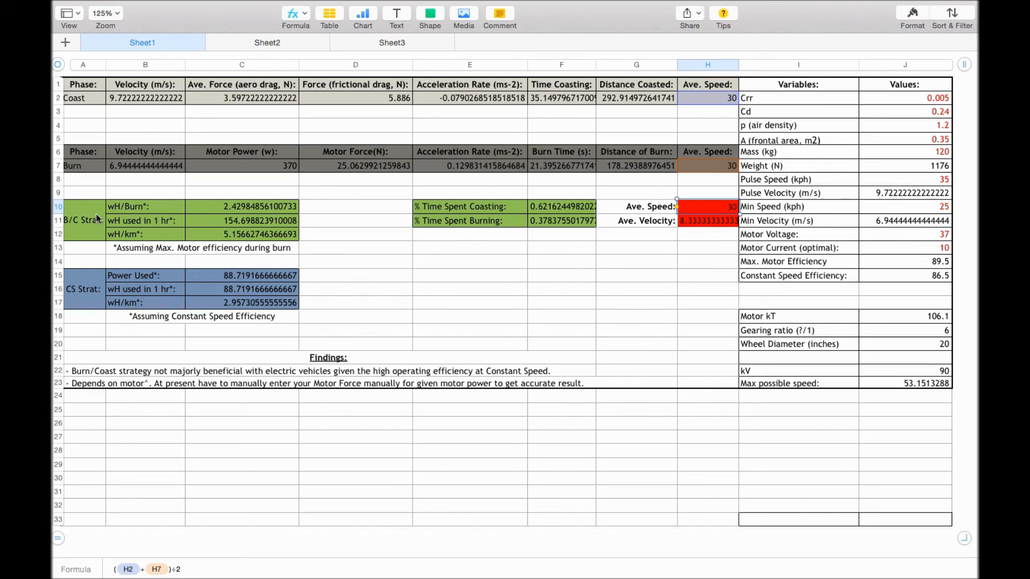
click(242, 206)
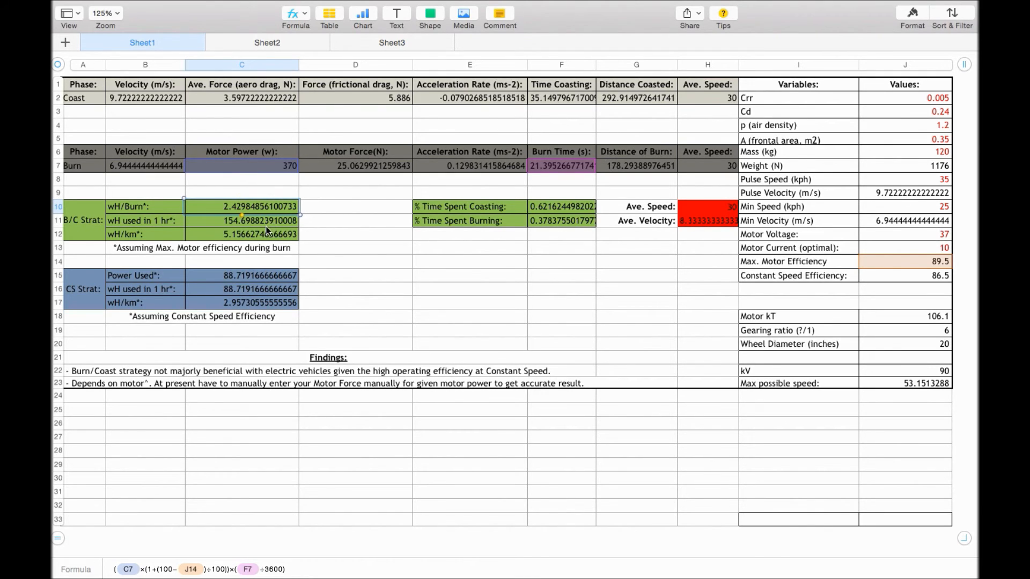
mouse_move(861, 272)
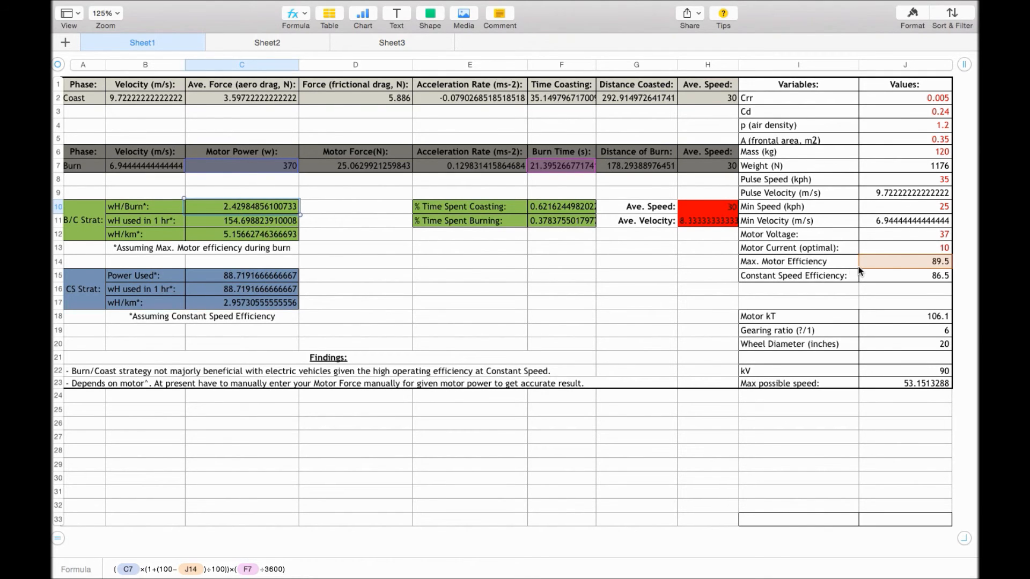
mouse_move(690, 385)
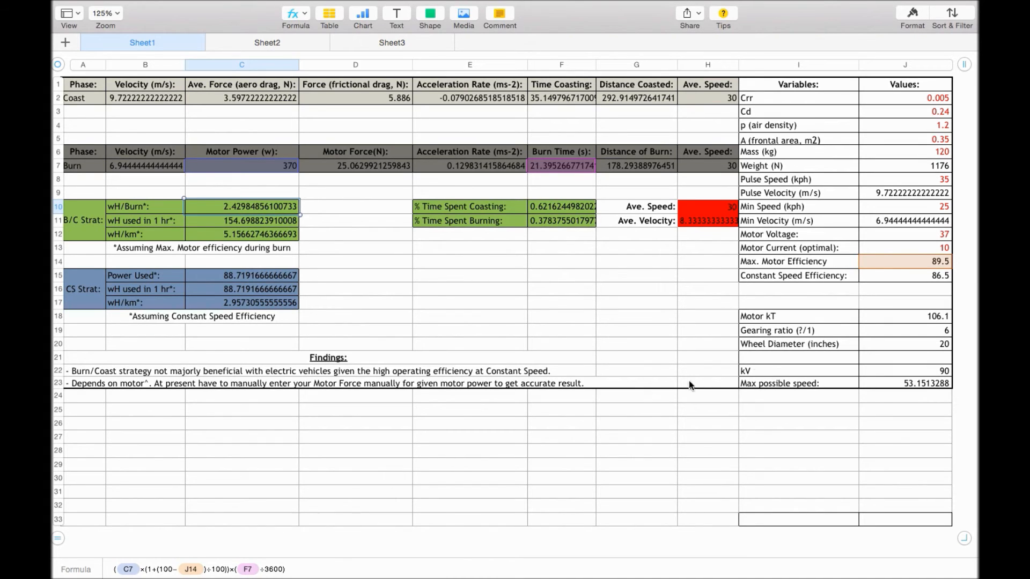
mouse_move(869, 269)
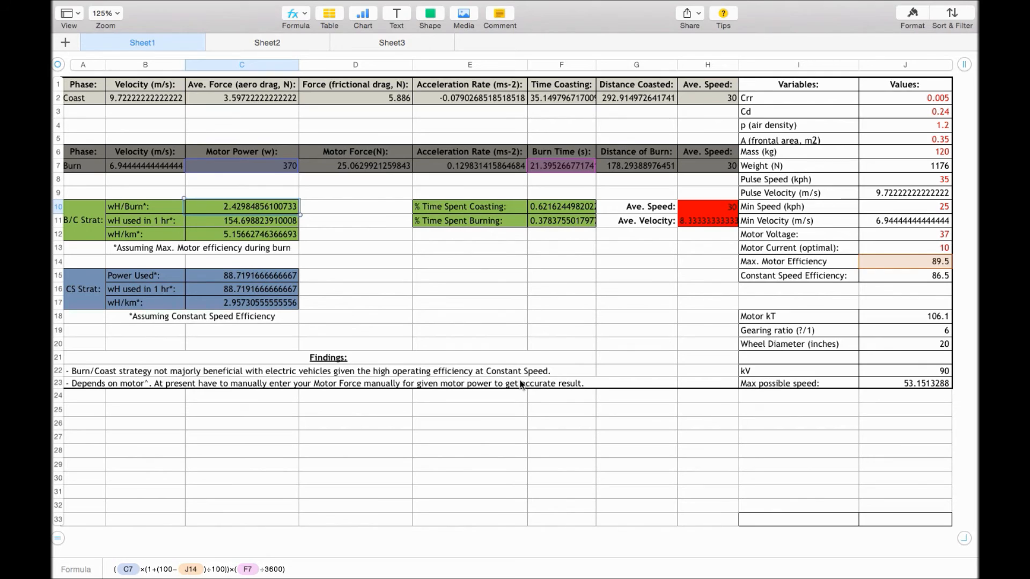
mouse_move(174, 536)
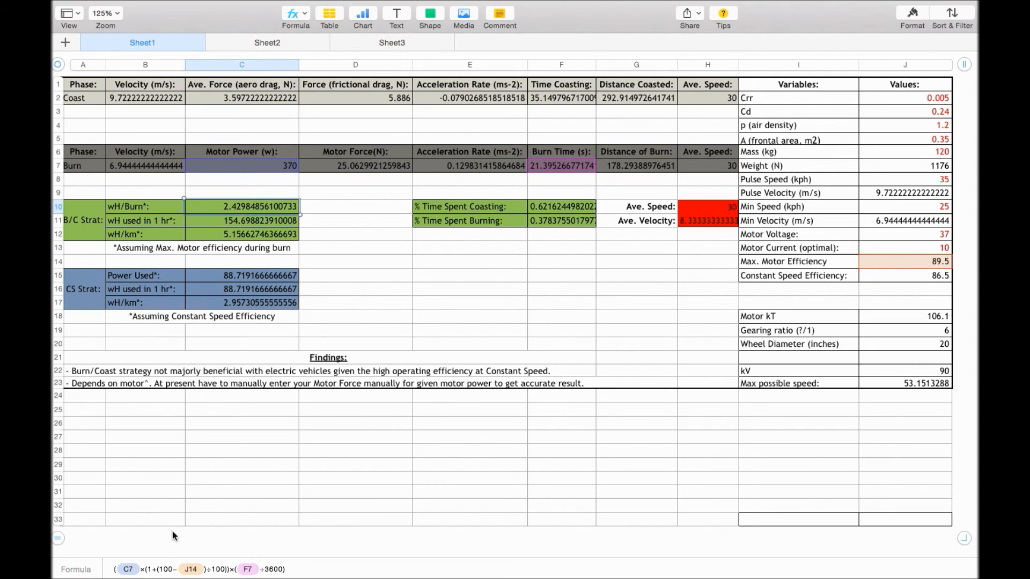
mouse_move(786, 322)
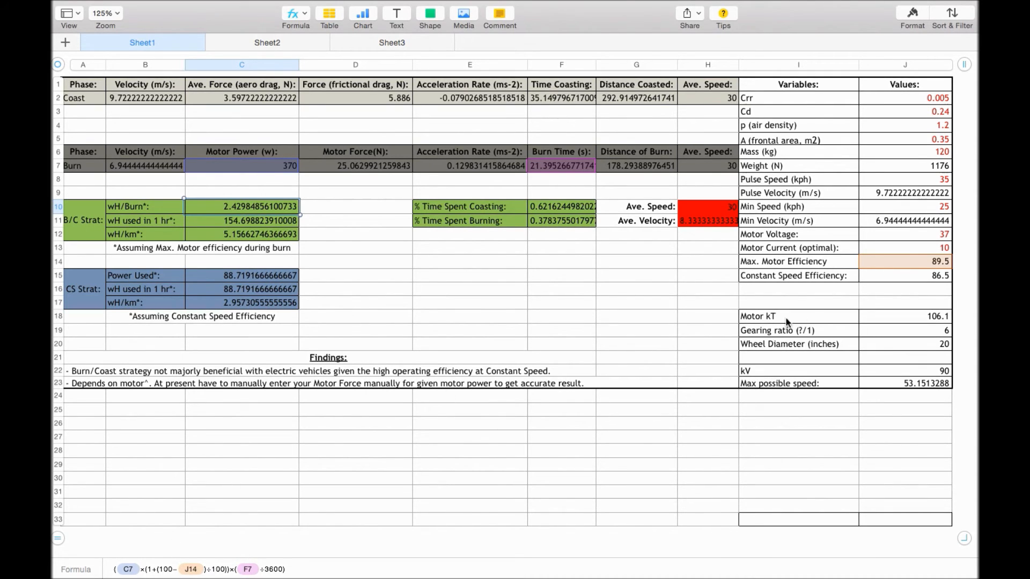
mouse_move(186, 561)
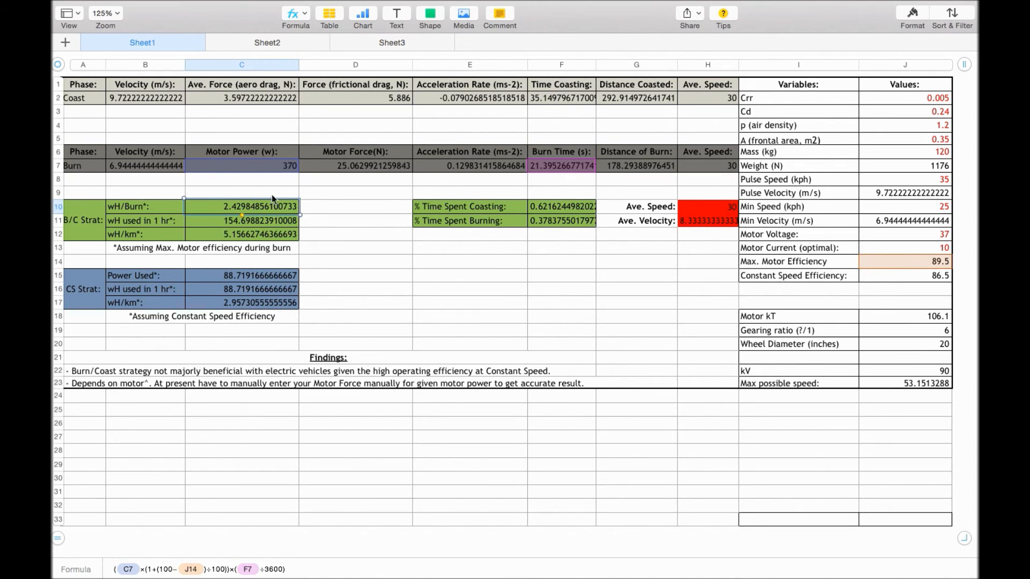
mouse_move(272, 183)
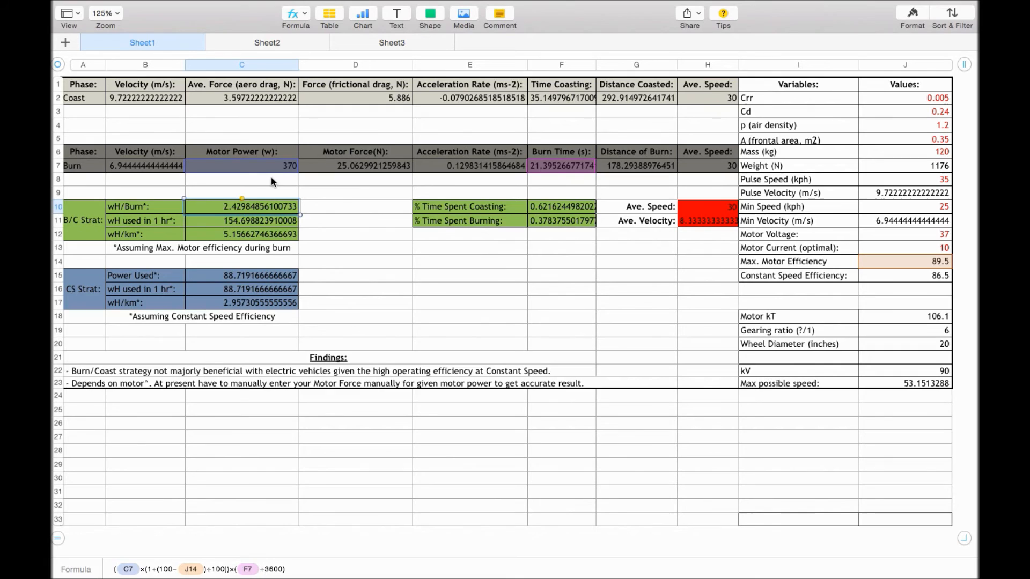
mouse_move(346, 173)
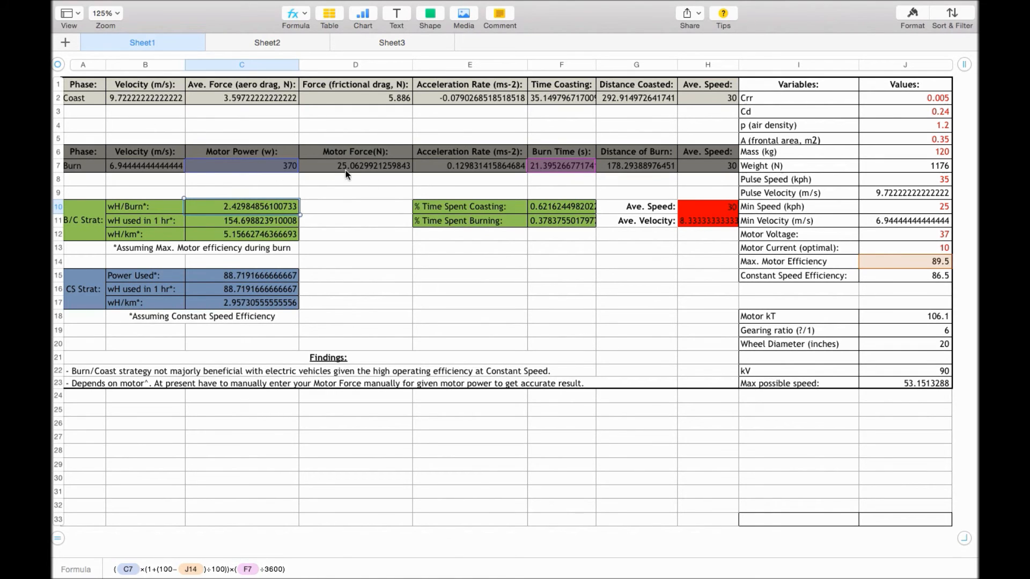
mouse_move(368, 171)
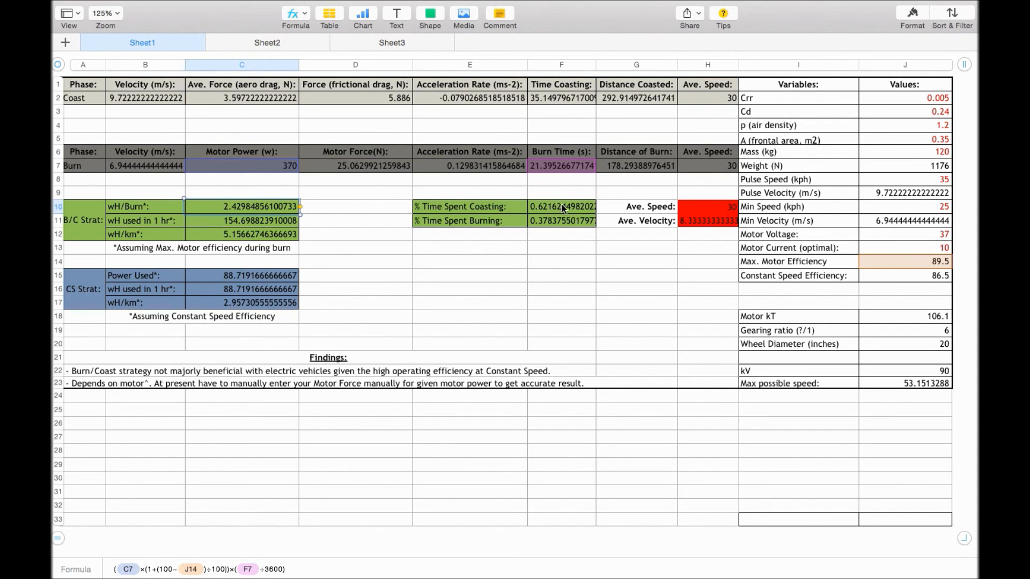
mouse_move(377, 227)
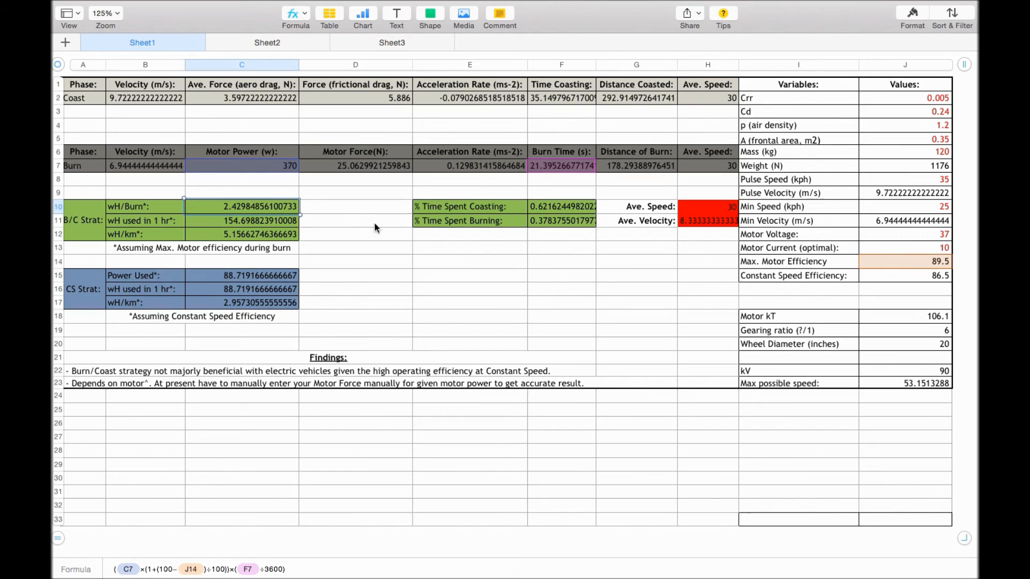
mouse_move(512, 197)
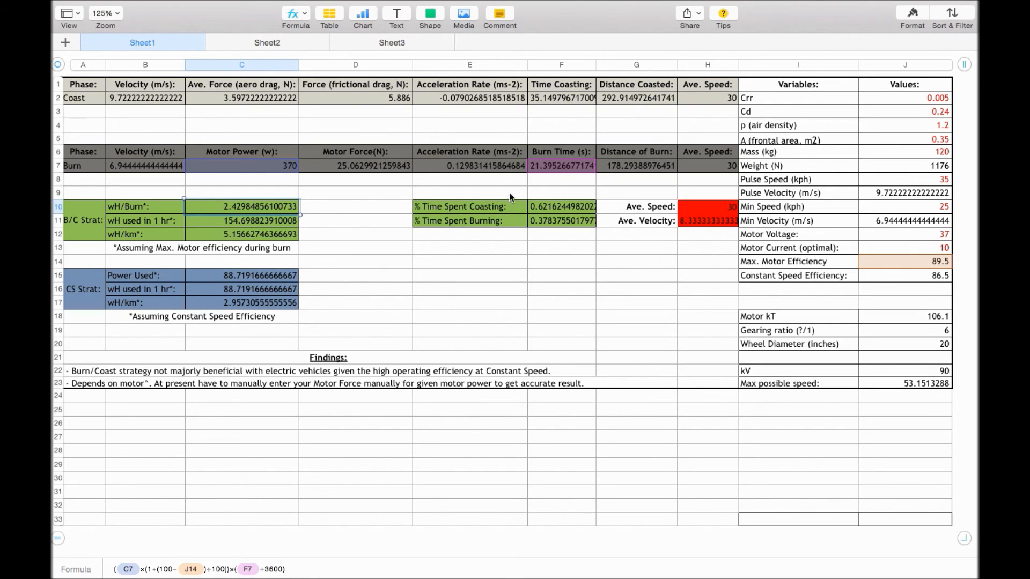
mouse_move(514, 181)
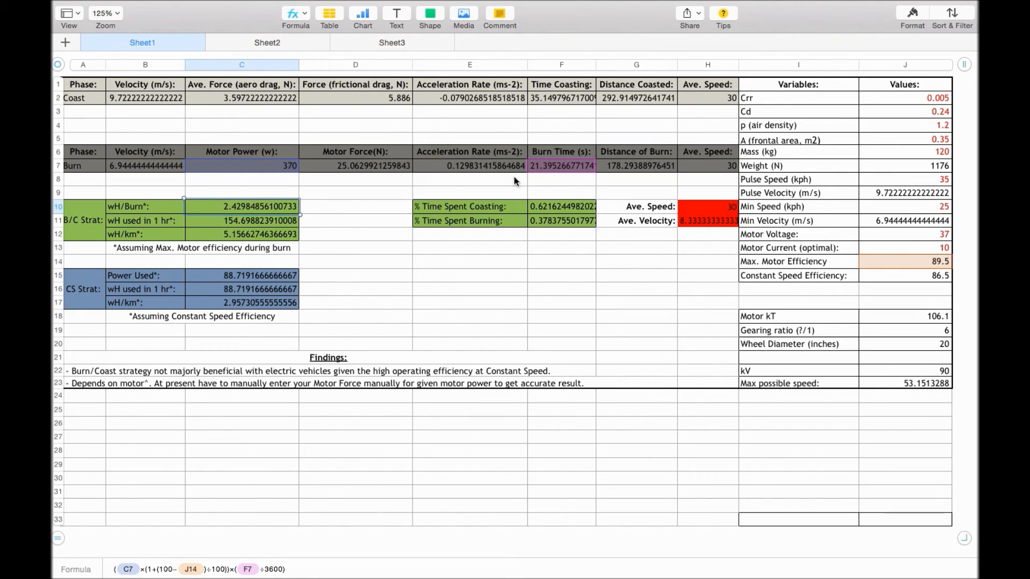
mouse_move(284, 356)
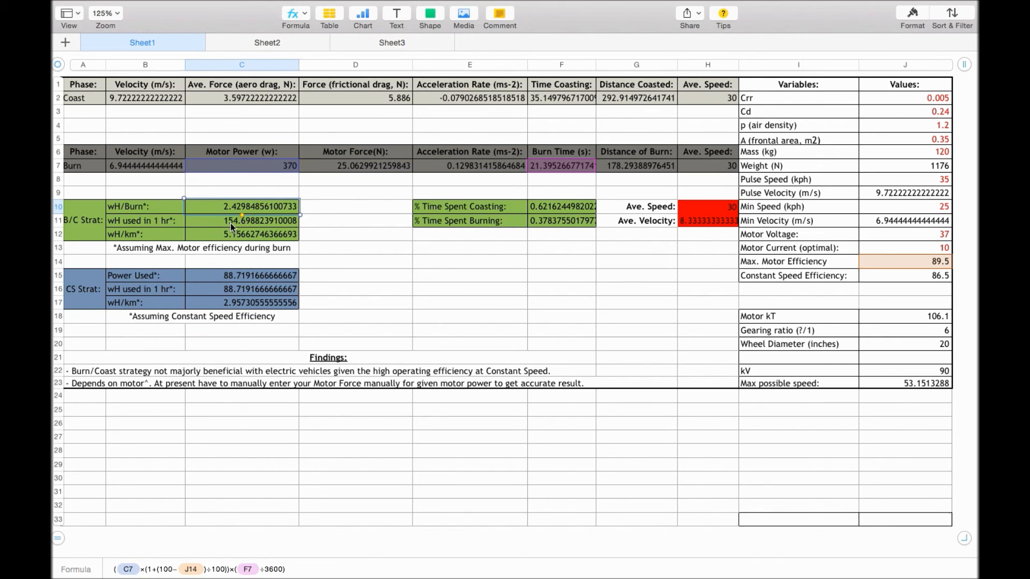
- Show the wH used in 1 hr formula in cell C11
click(241, 220)
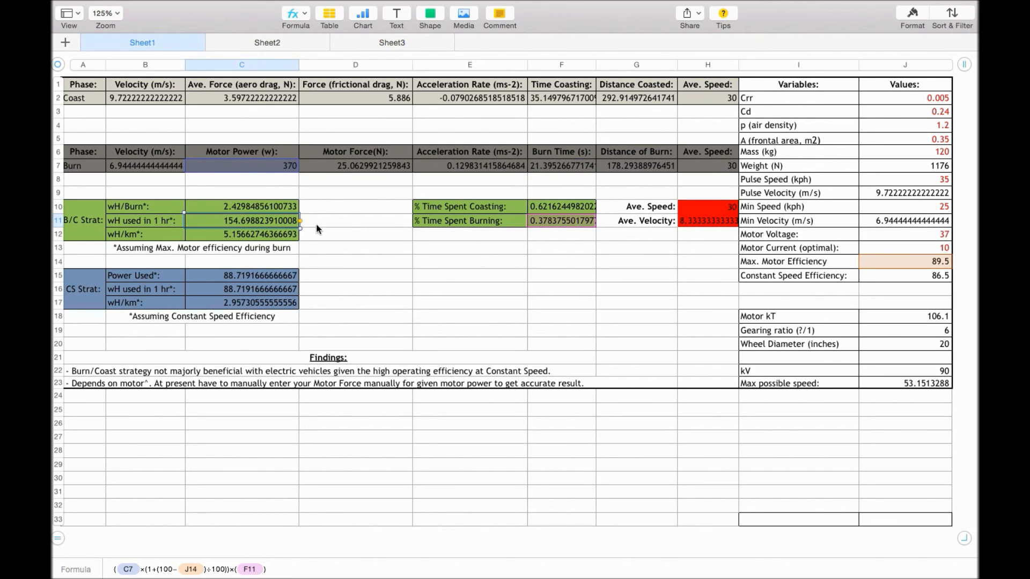
mouse_move(554, 221)
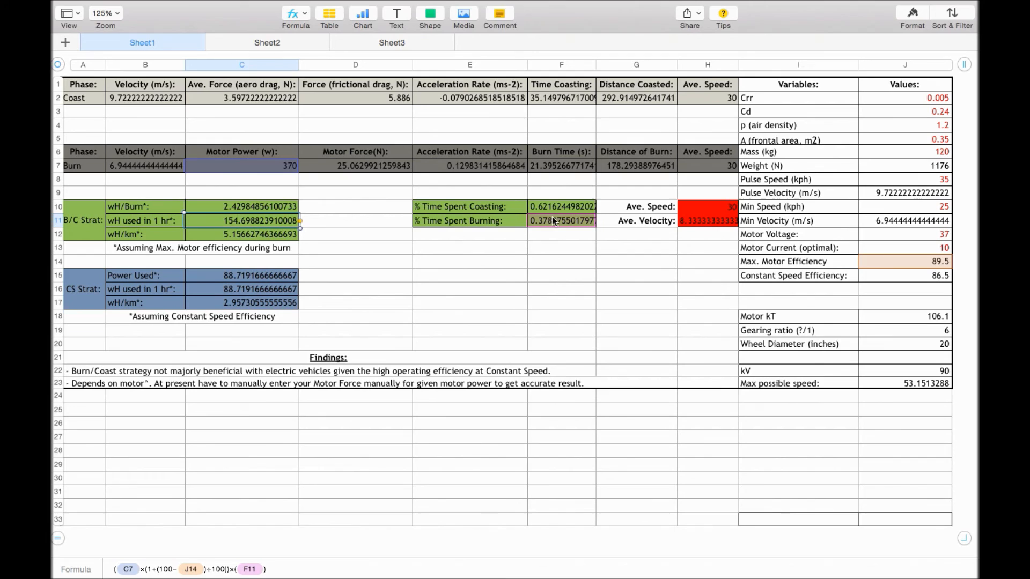
mouse_move(564, 228)
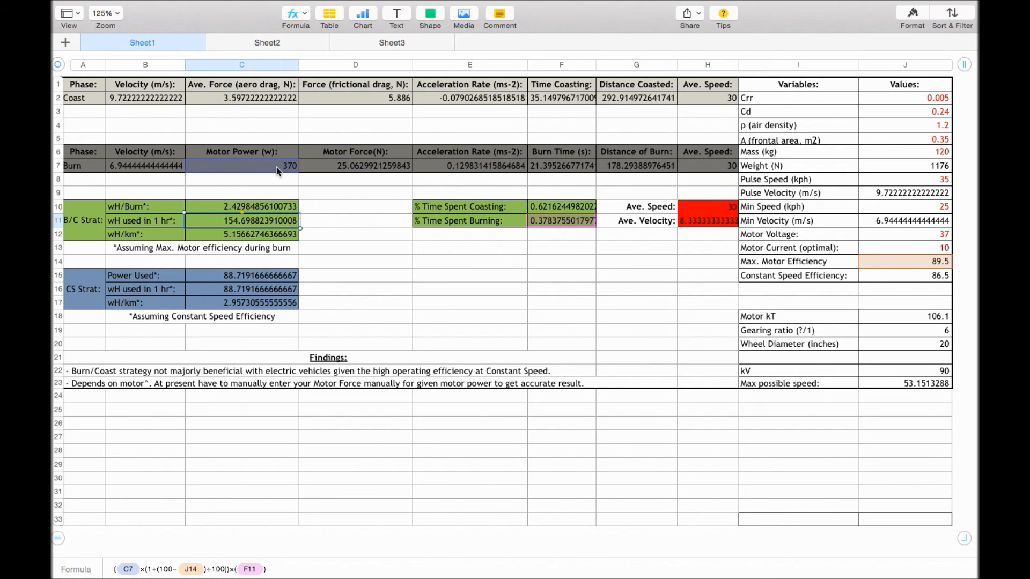
mouse_move(288, 174)
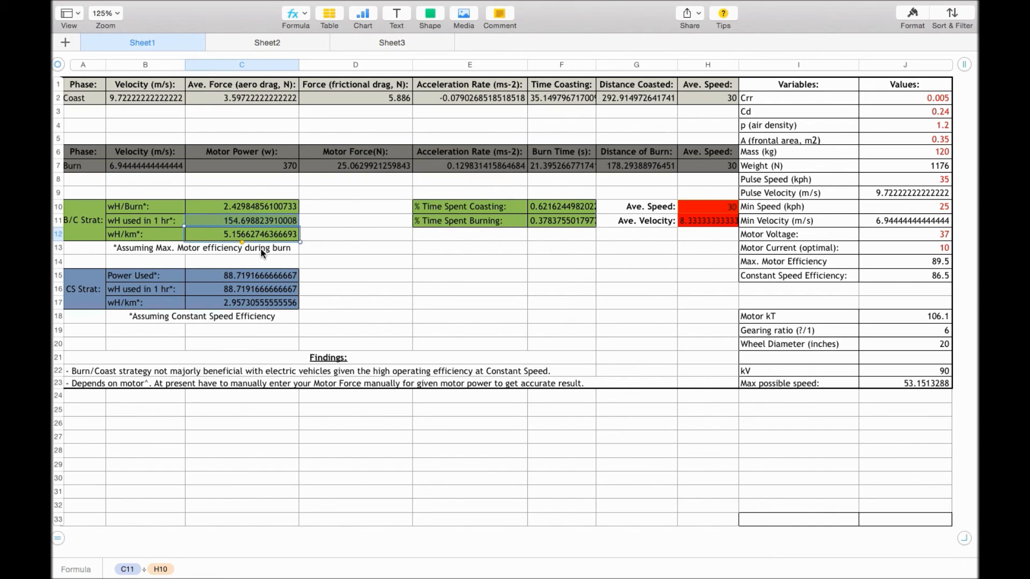
mouse_move(86, 288)
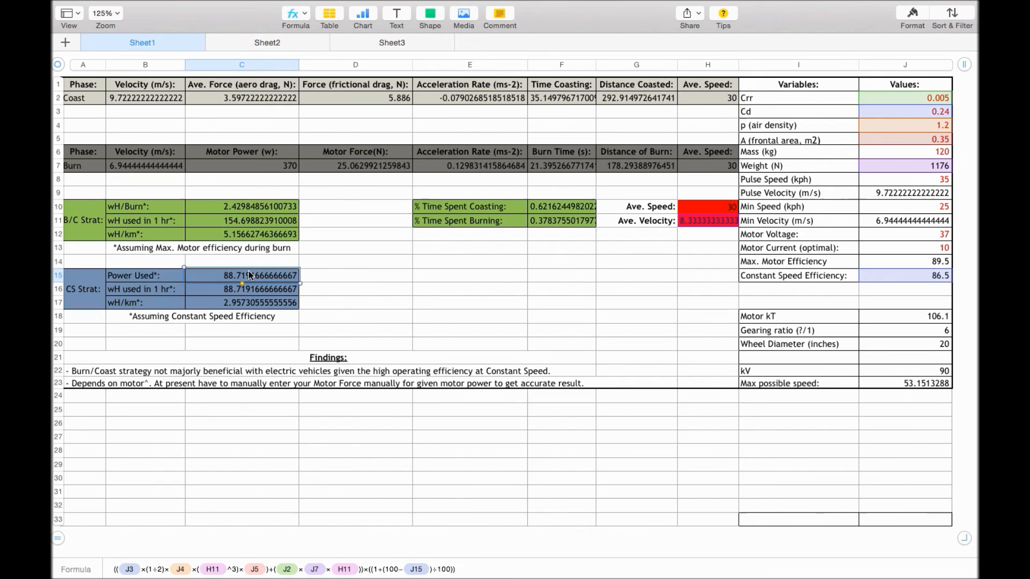
mouse_move(272, 107)
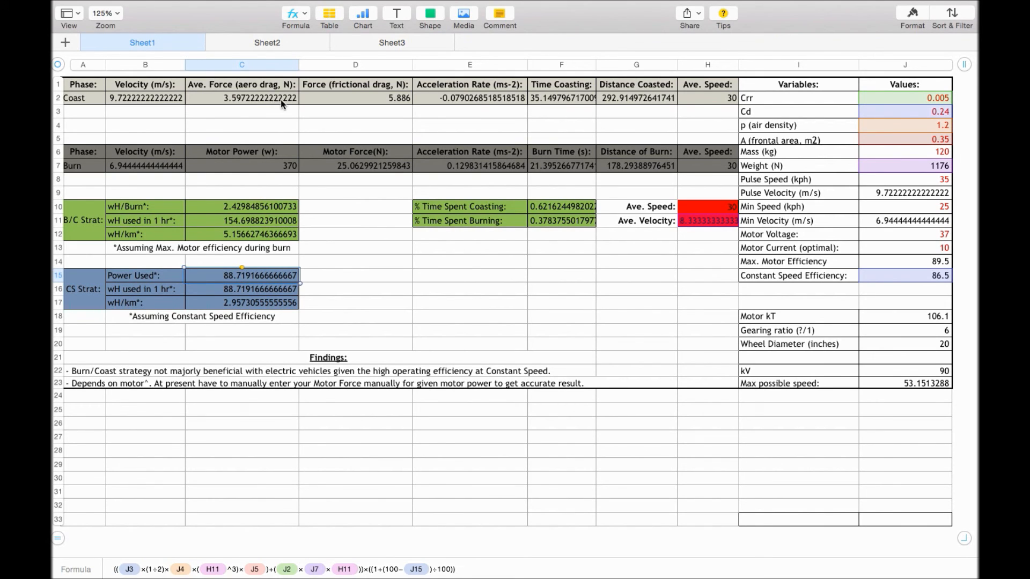
mouse_move(207, 97)
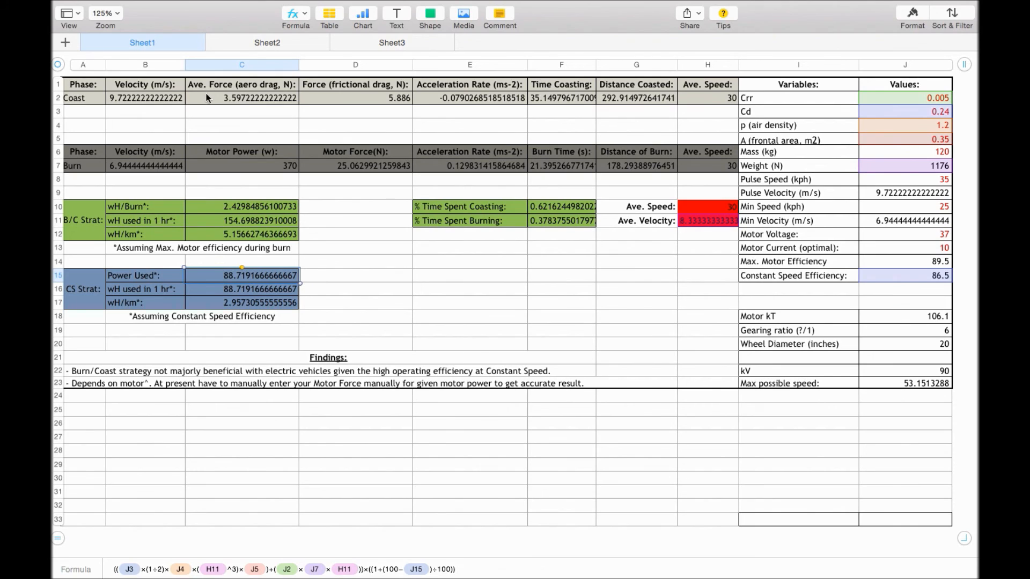
mouse_move(698, 227)
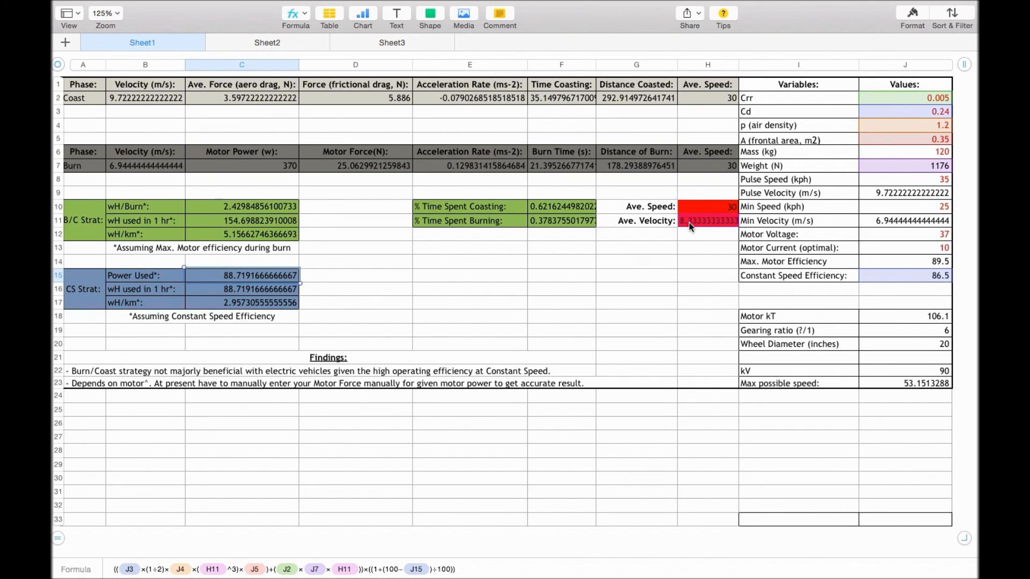
mouse_move(659, 222)
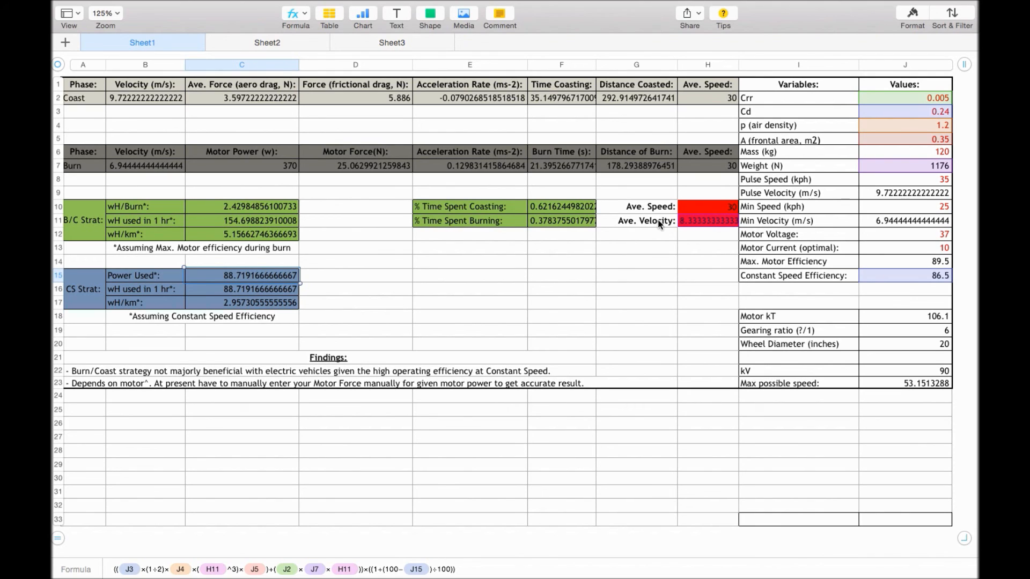
mouse_move(302, 545)
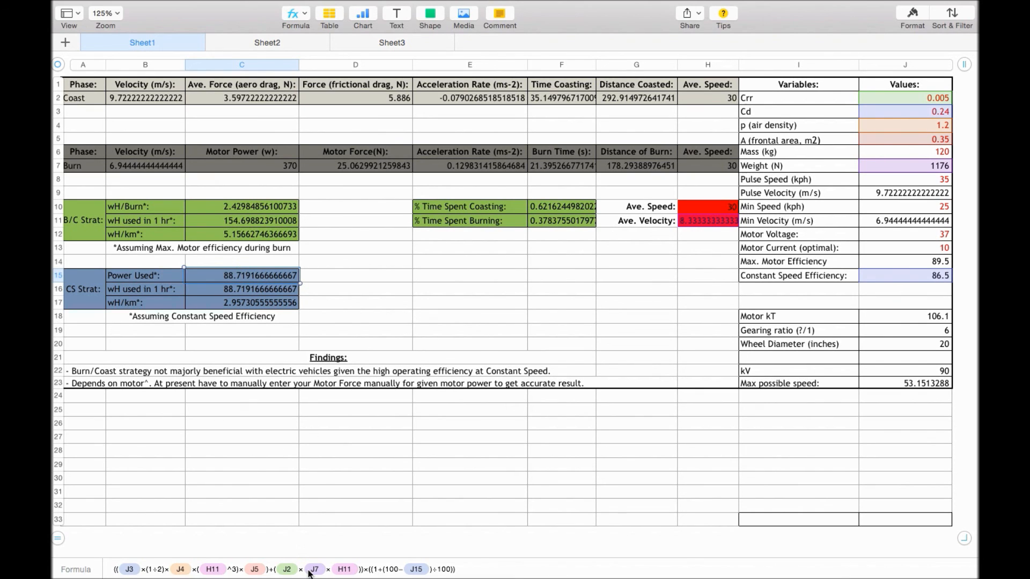
mouse_move(623, 272)
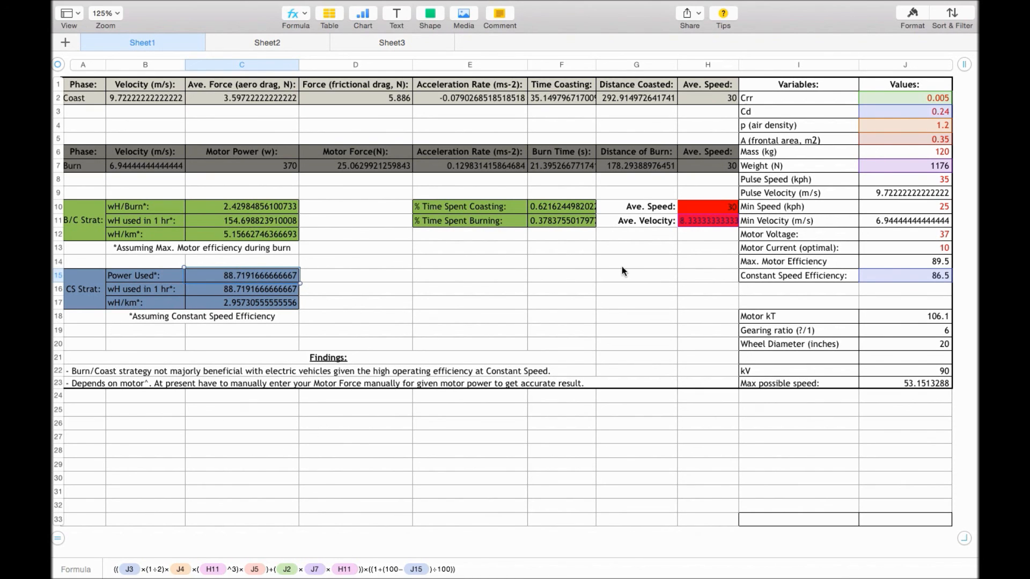
mouse_move(372, 115)
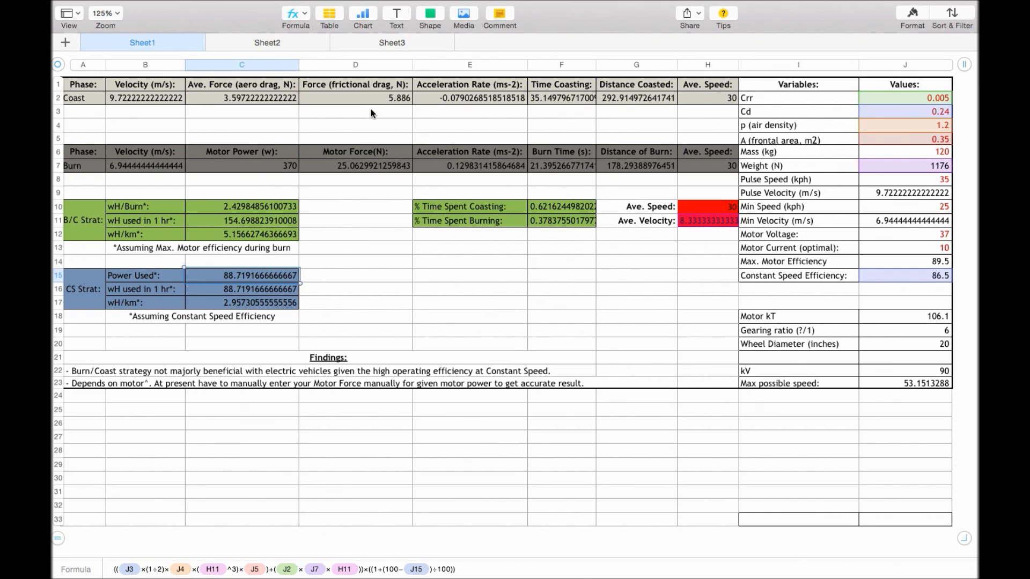
mouse_move(816, 322)
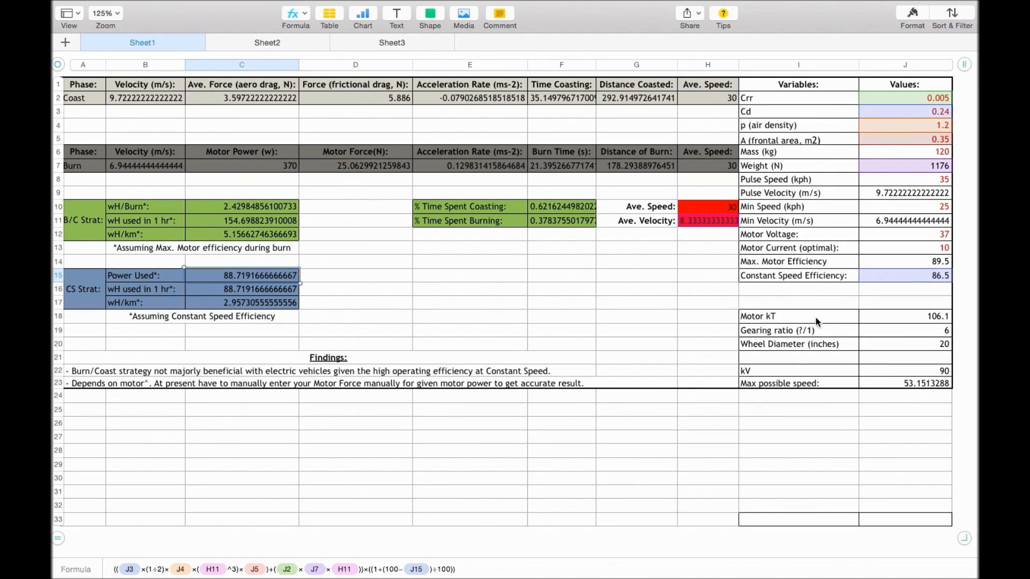
mouse_move(902, 307)
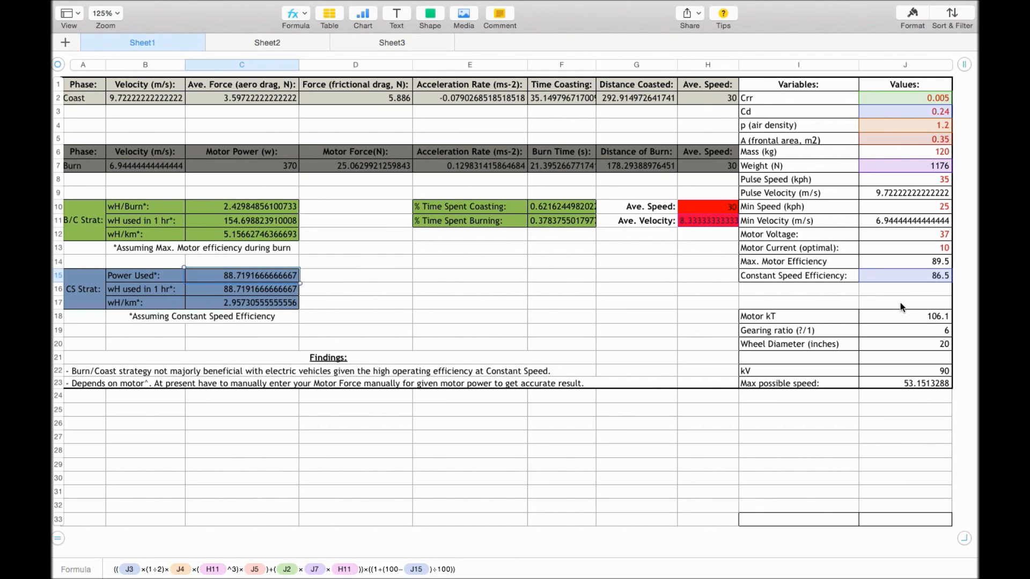
mouse_move(923, 274)
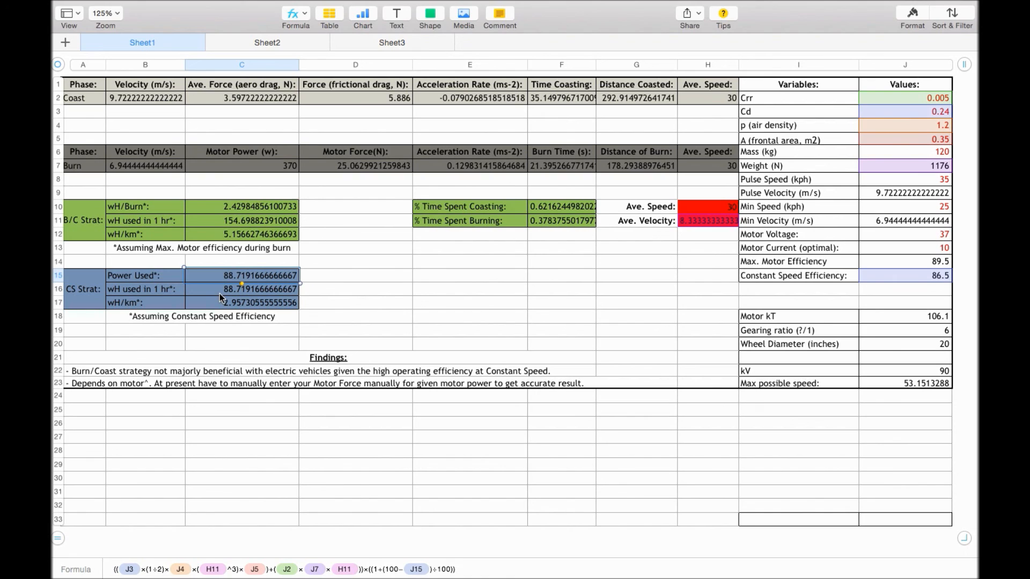
mouse_move(206, 296)
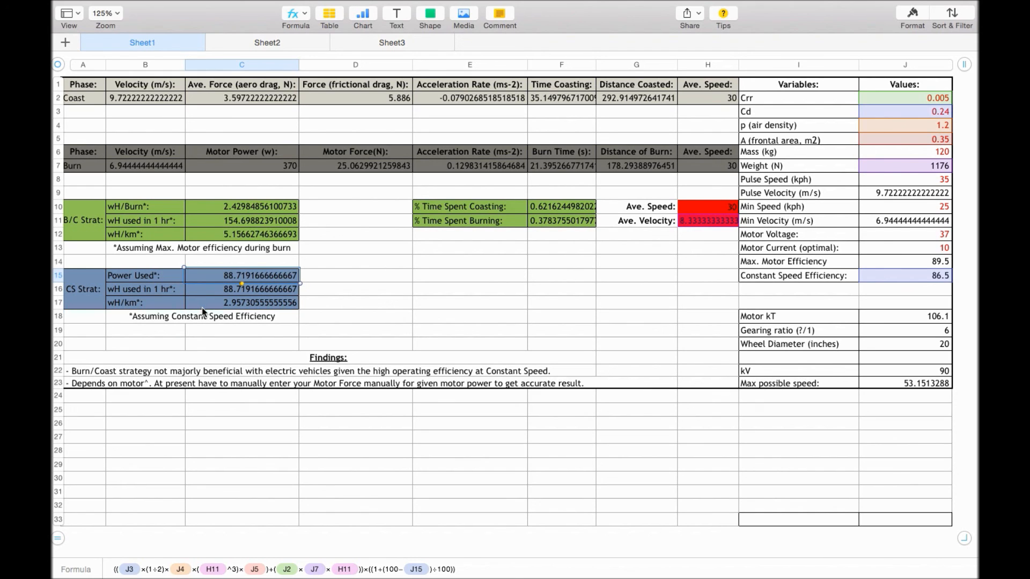
mouse_move(203, 314)
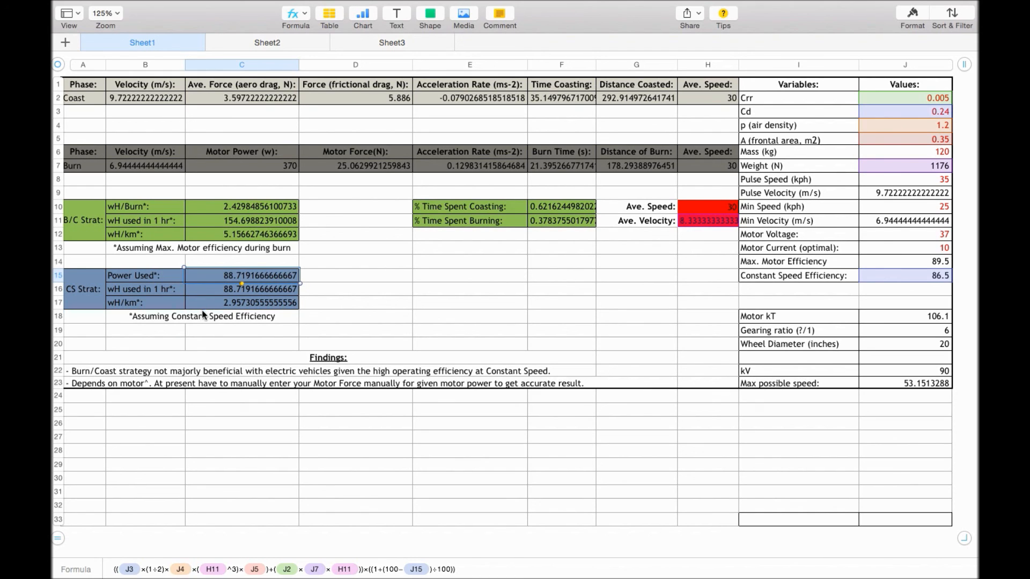